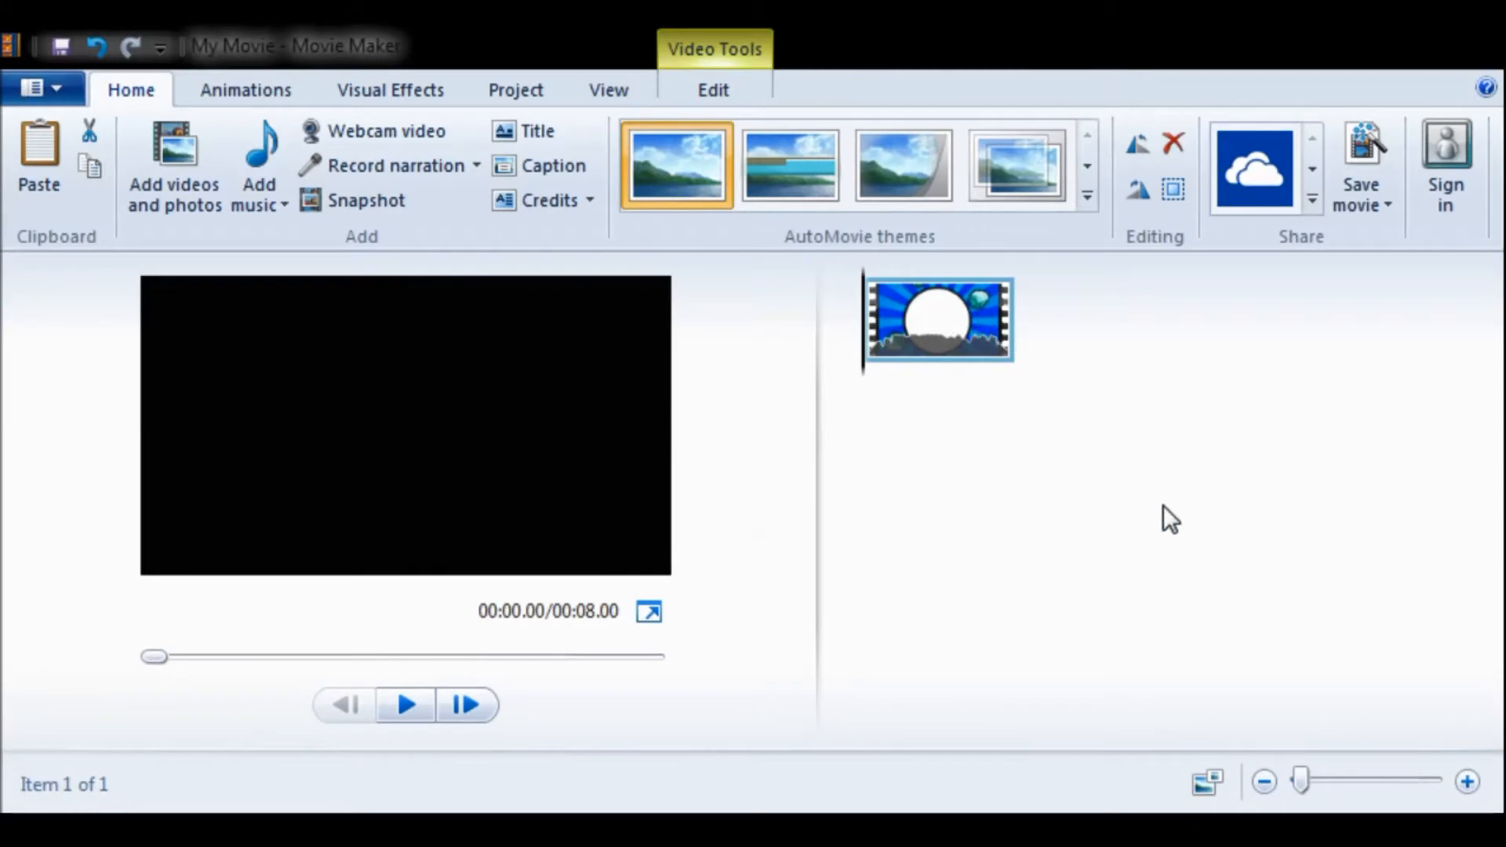
pyautogui.moveTo(1368, 640)
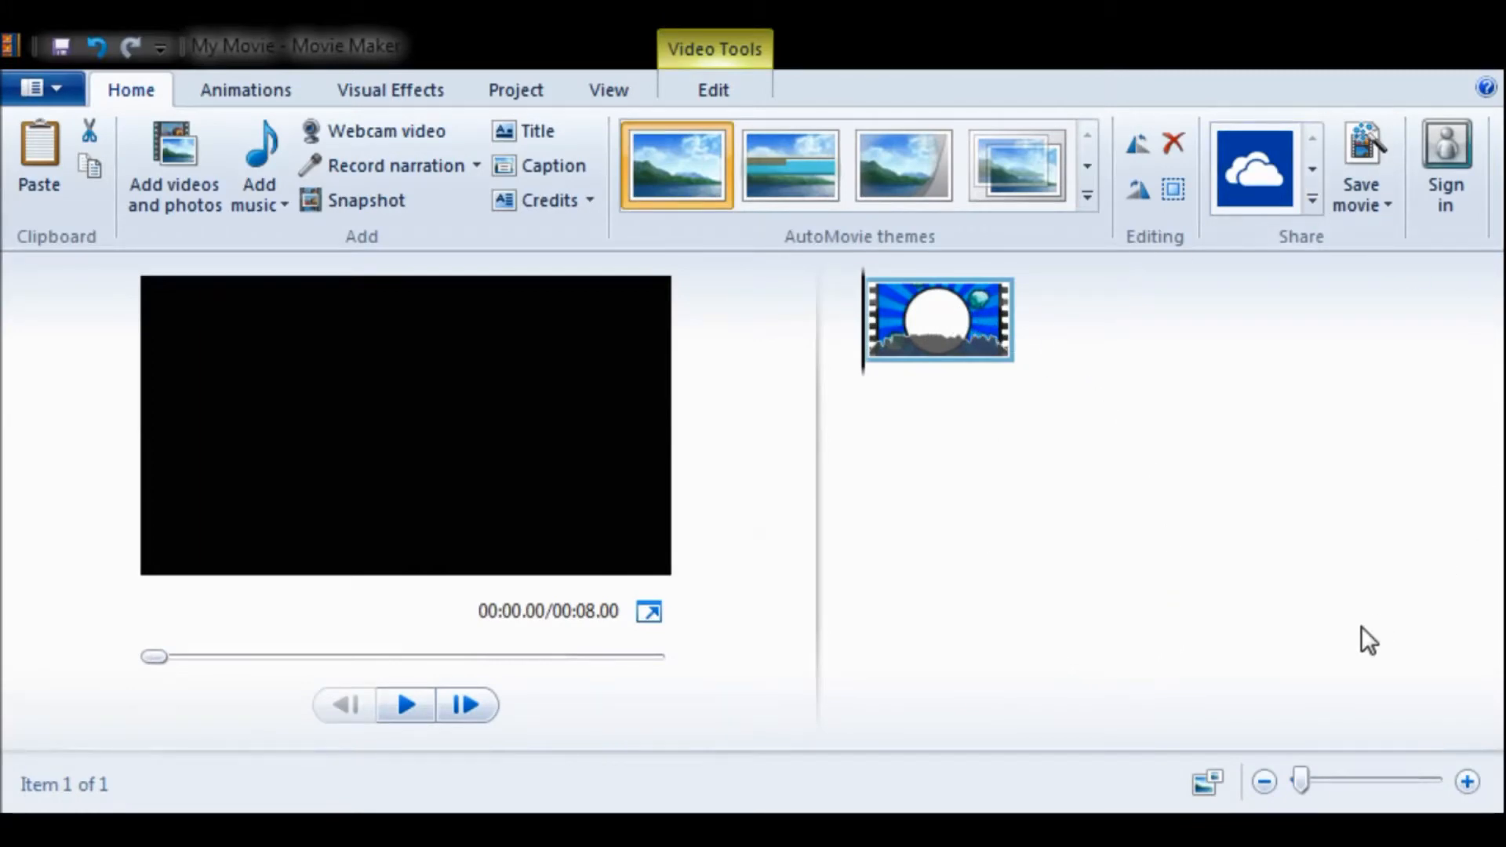
pyautogui.moveTo(368, 790)
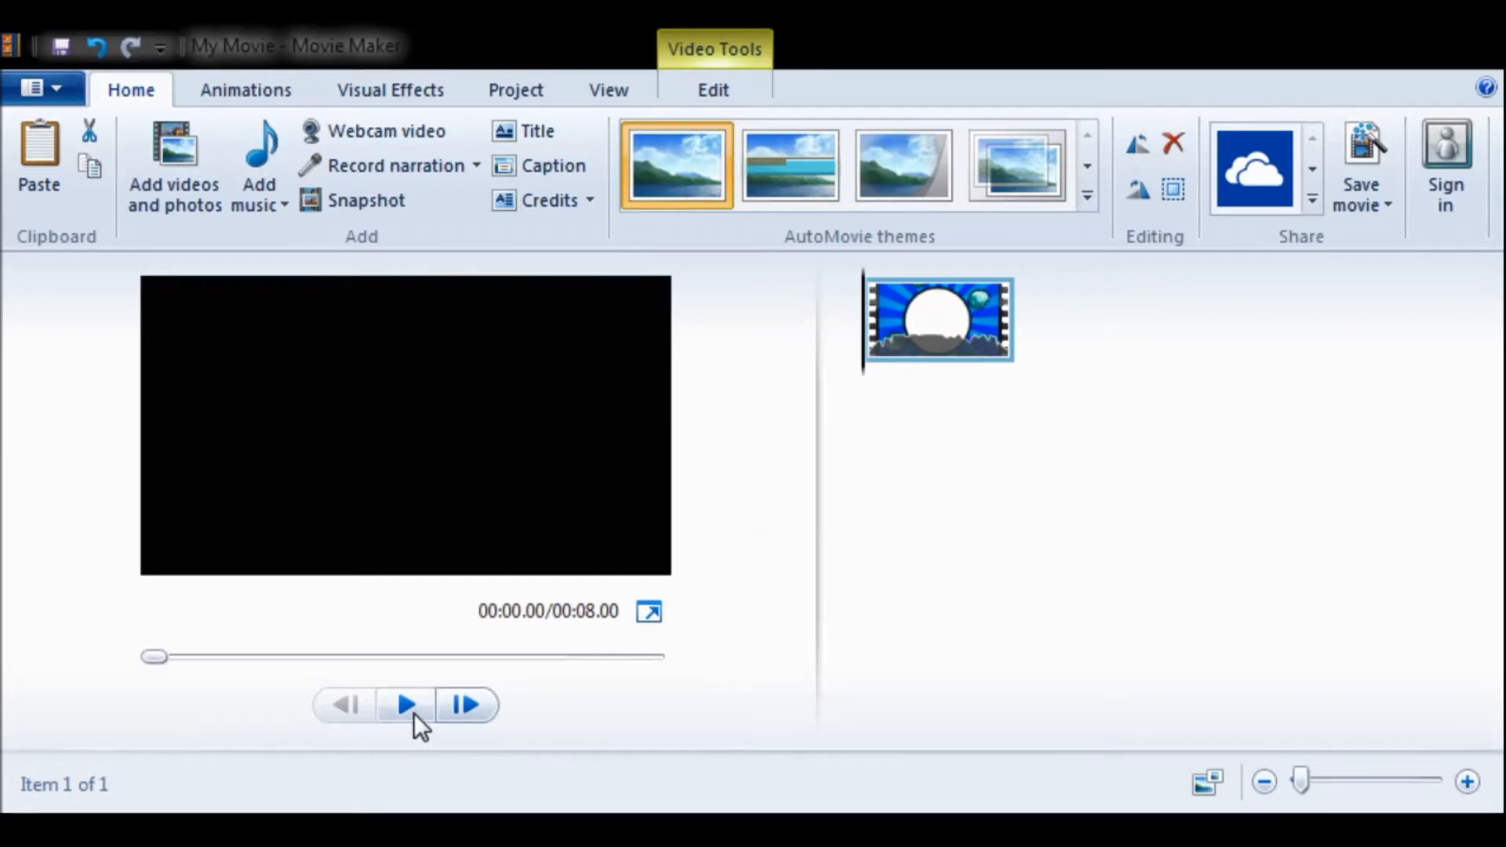
# Play the intro clip through a few times, then pause it partway
pyautogui.click(404, 704)
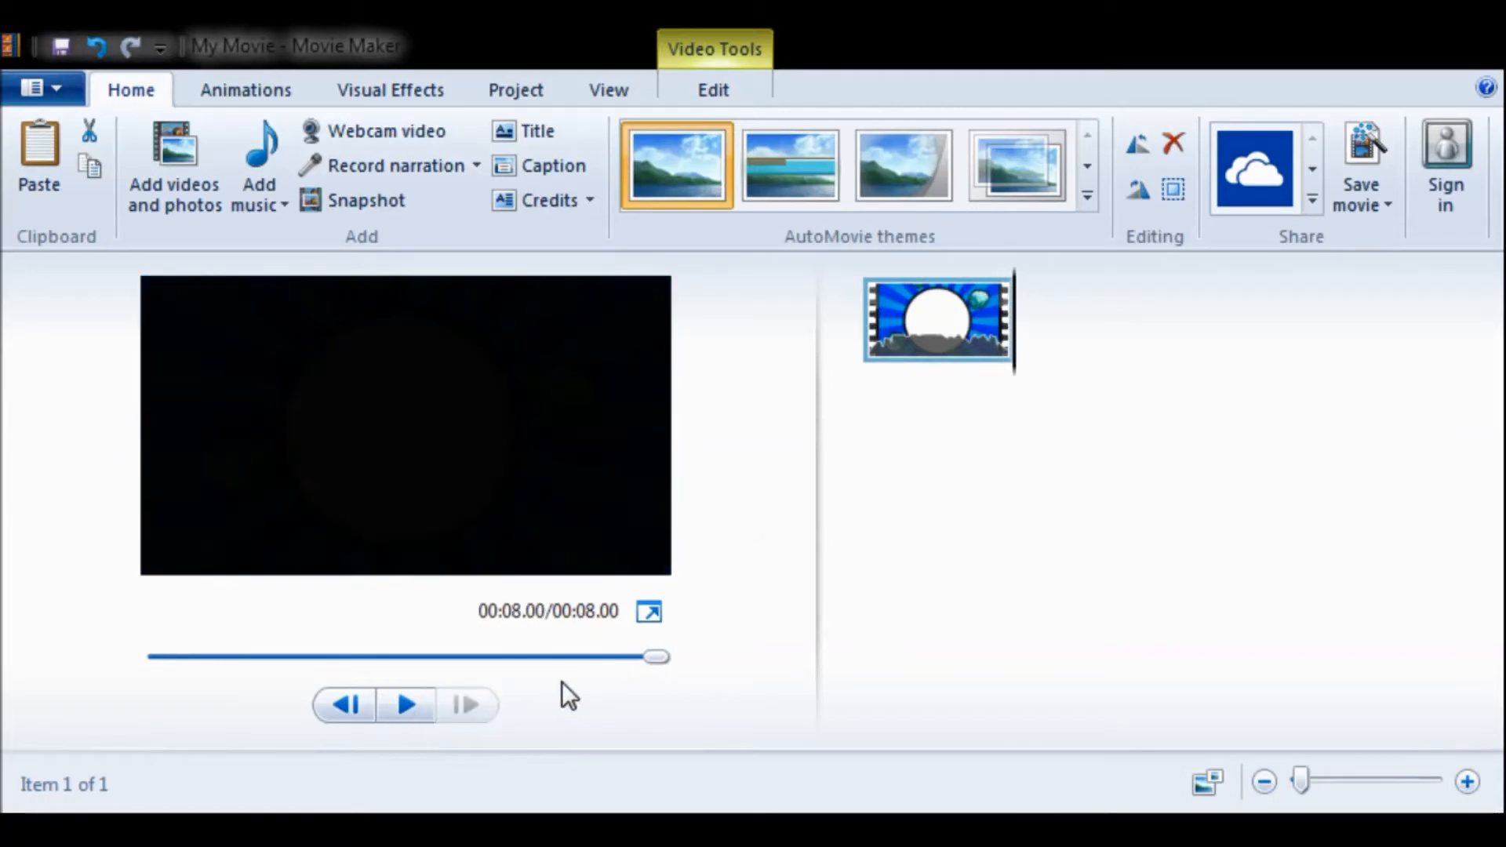
pyautogui.click(404, 705)
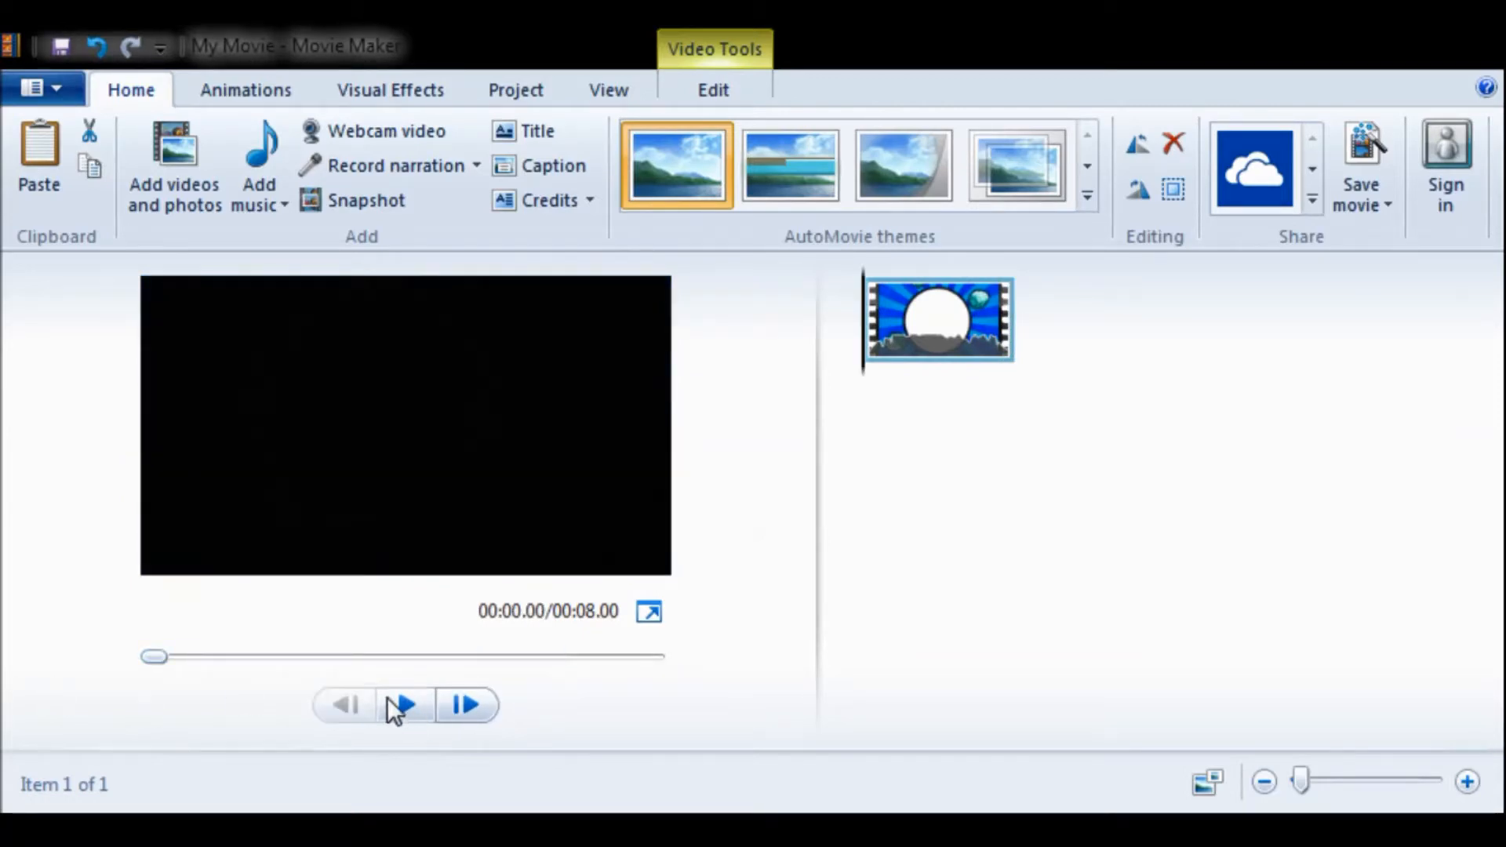
pyautogui.click(404, 704)
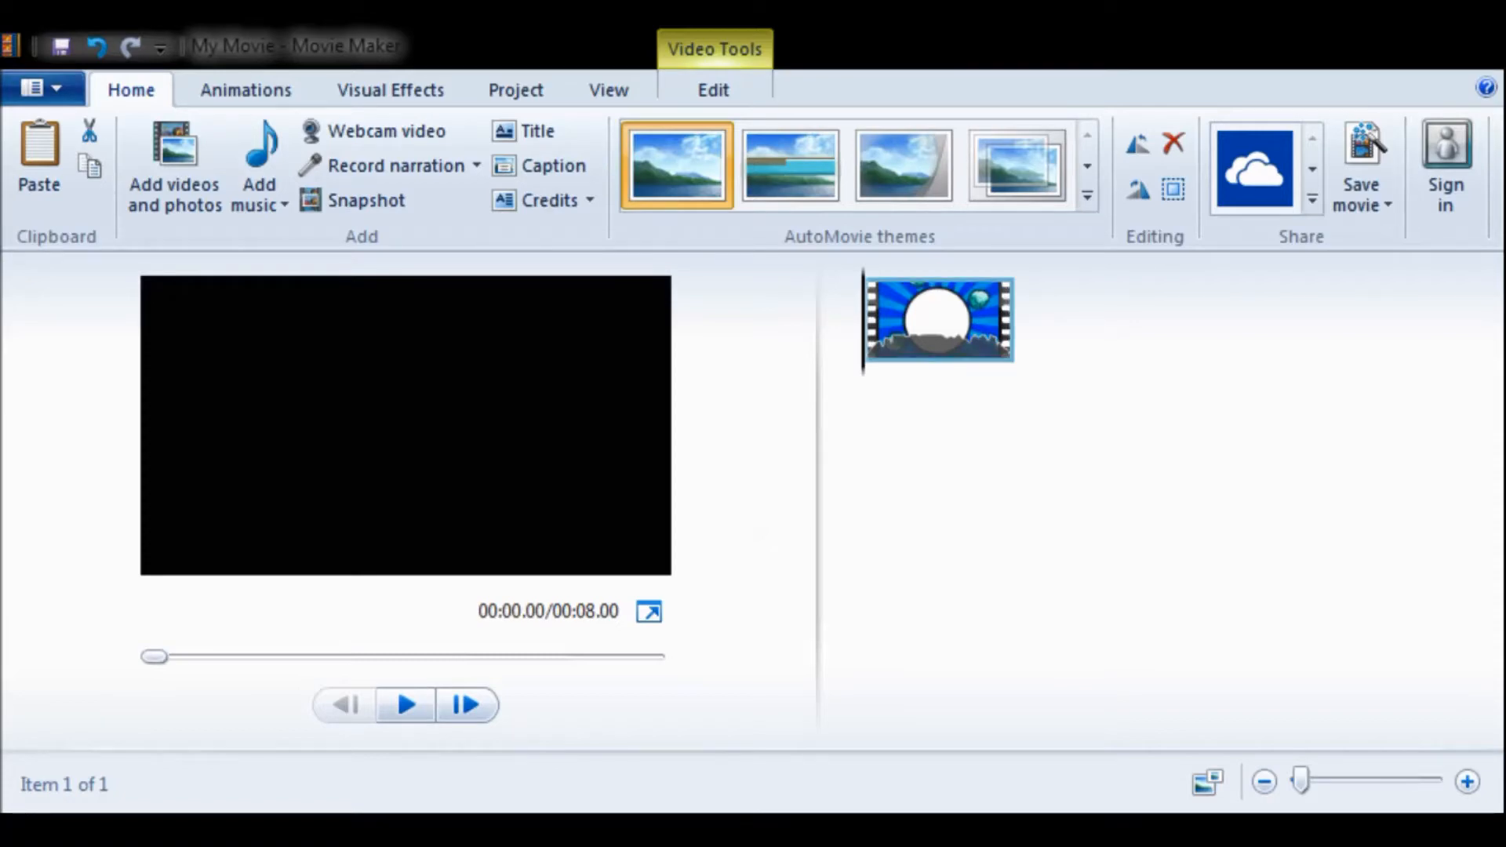
pyautogui.click(405, 704)
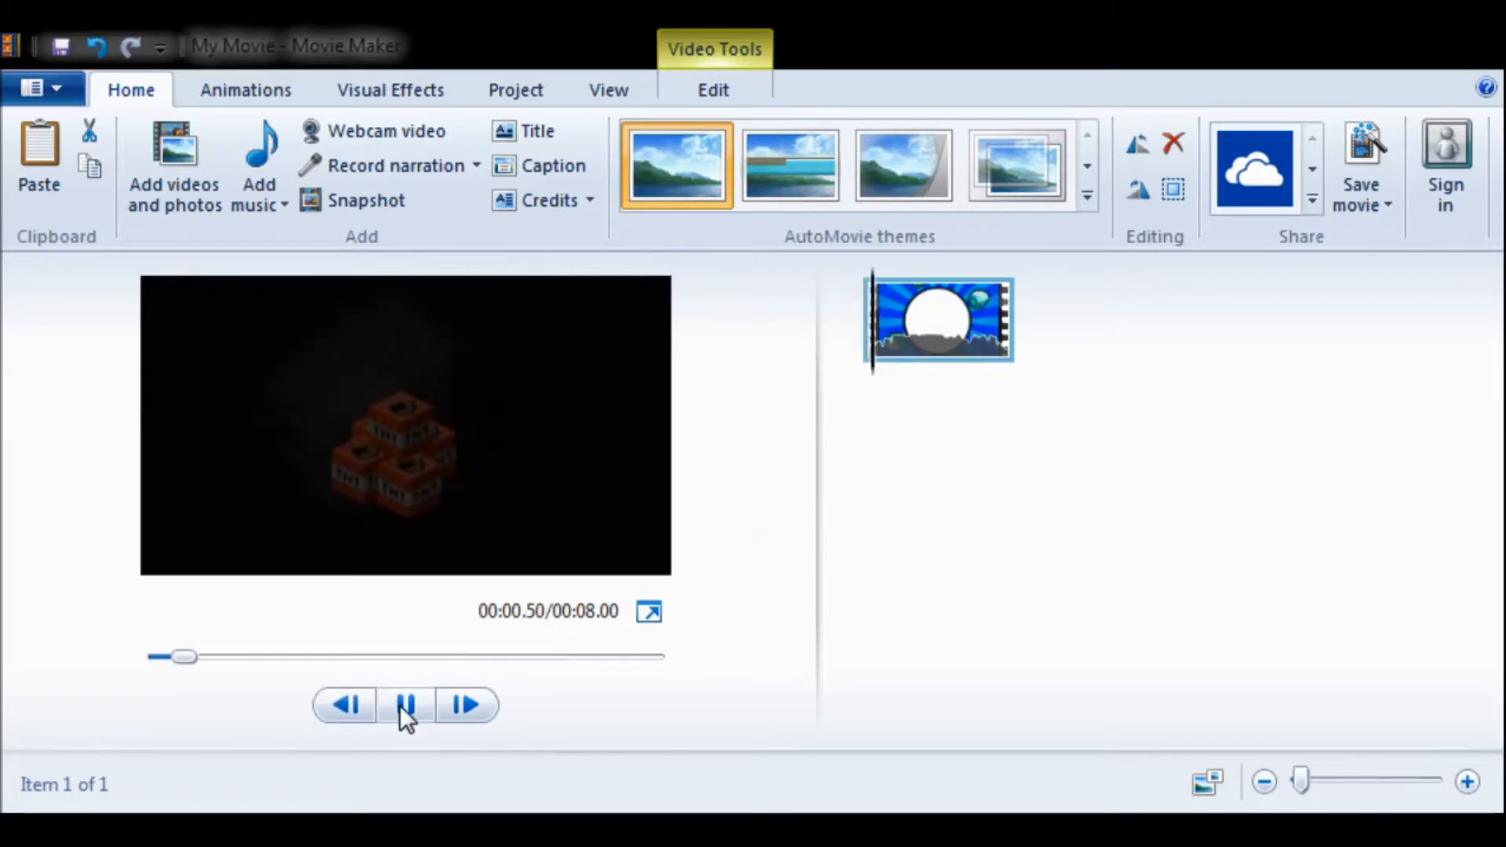
pyautogui.click(405, 704)
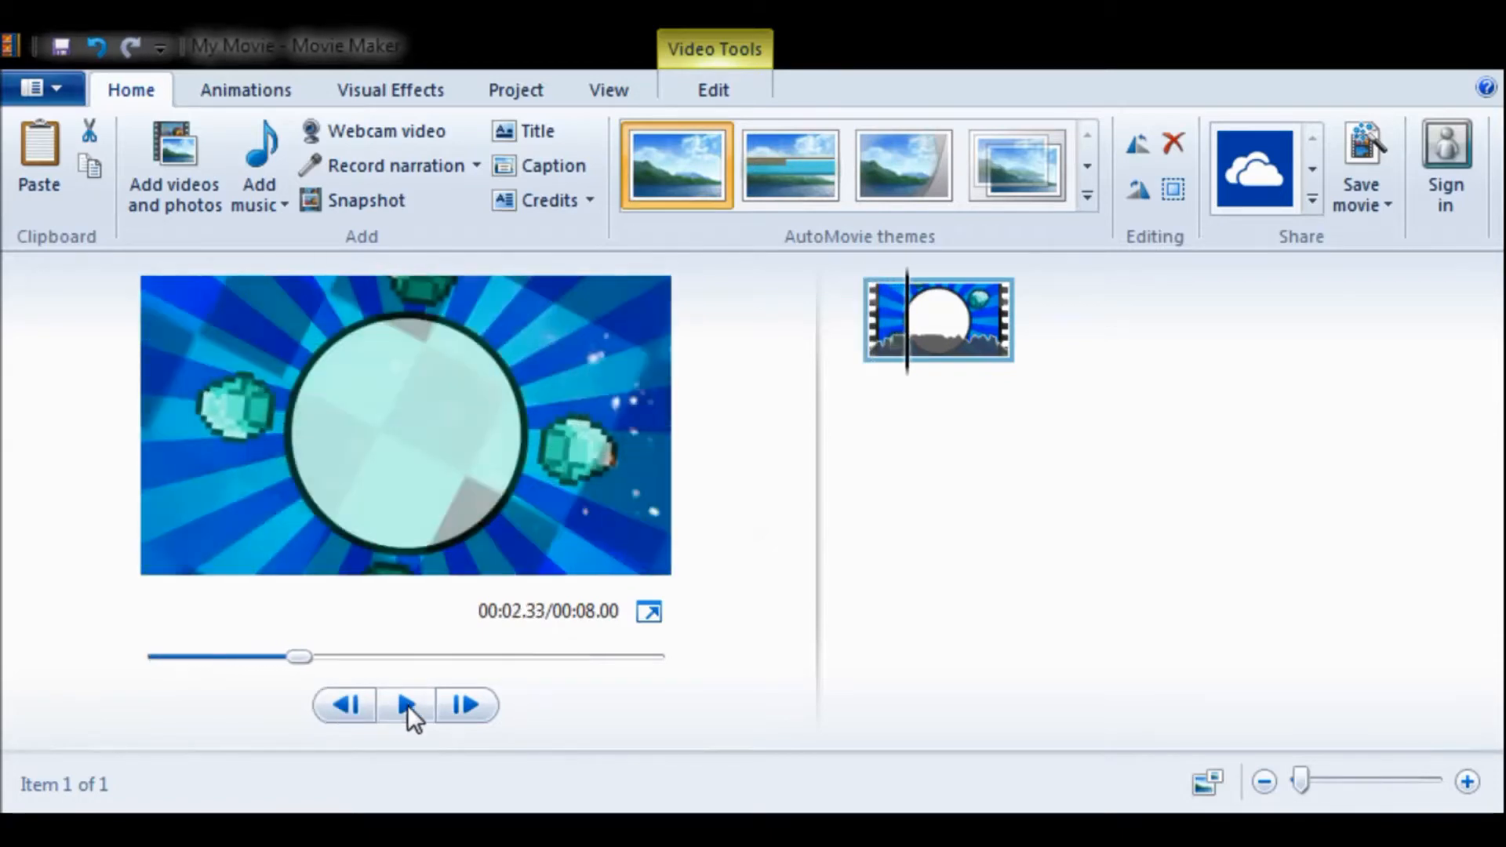
# Scrub the seek slider back to the explosion flash at about 00:01.87
pyautogui.moveTo(298, 655); pyautogui.dragTo(284, 657)
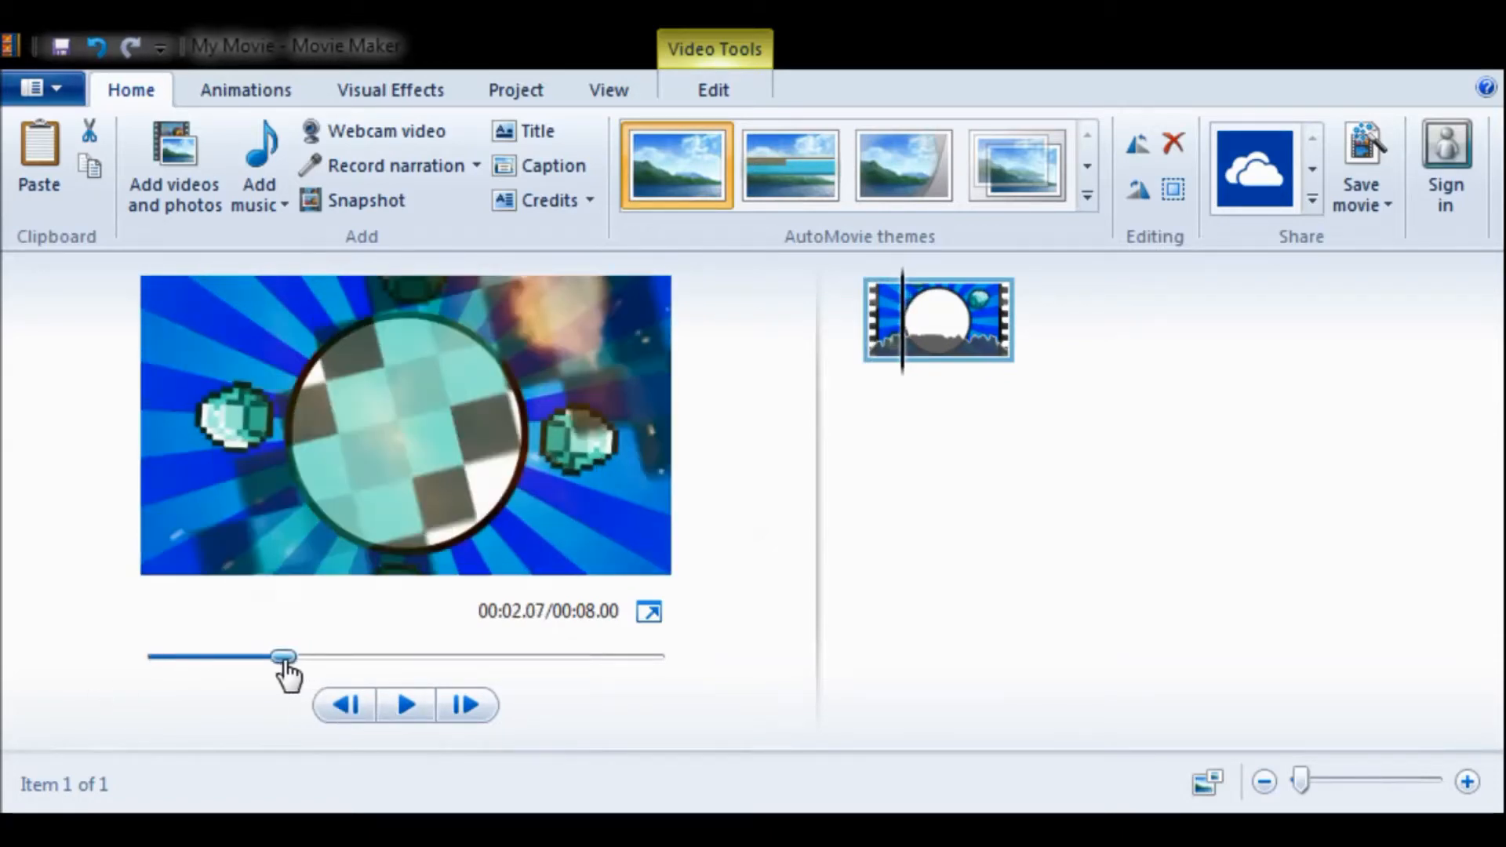
pyautogui.moveTo(283, 658); pyautogui.dragTo(264, 658)
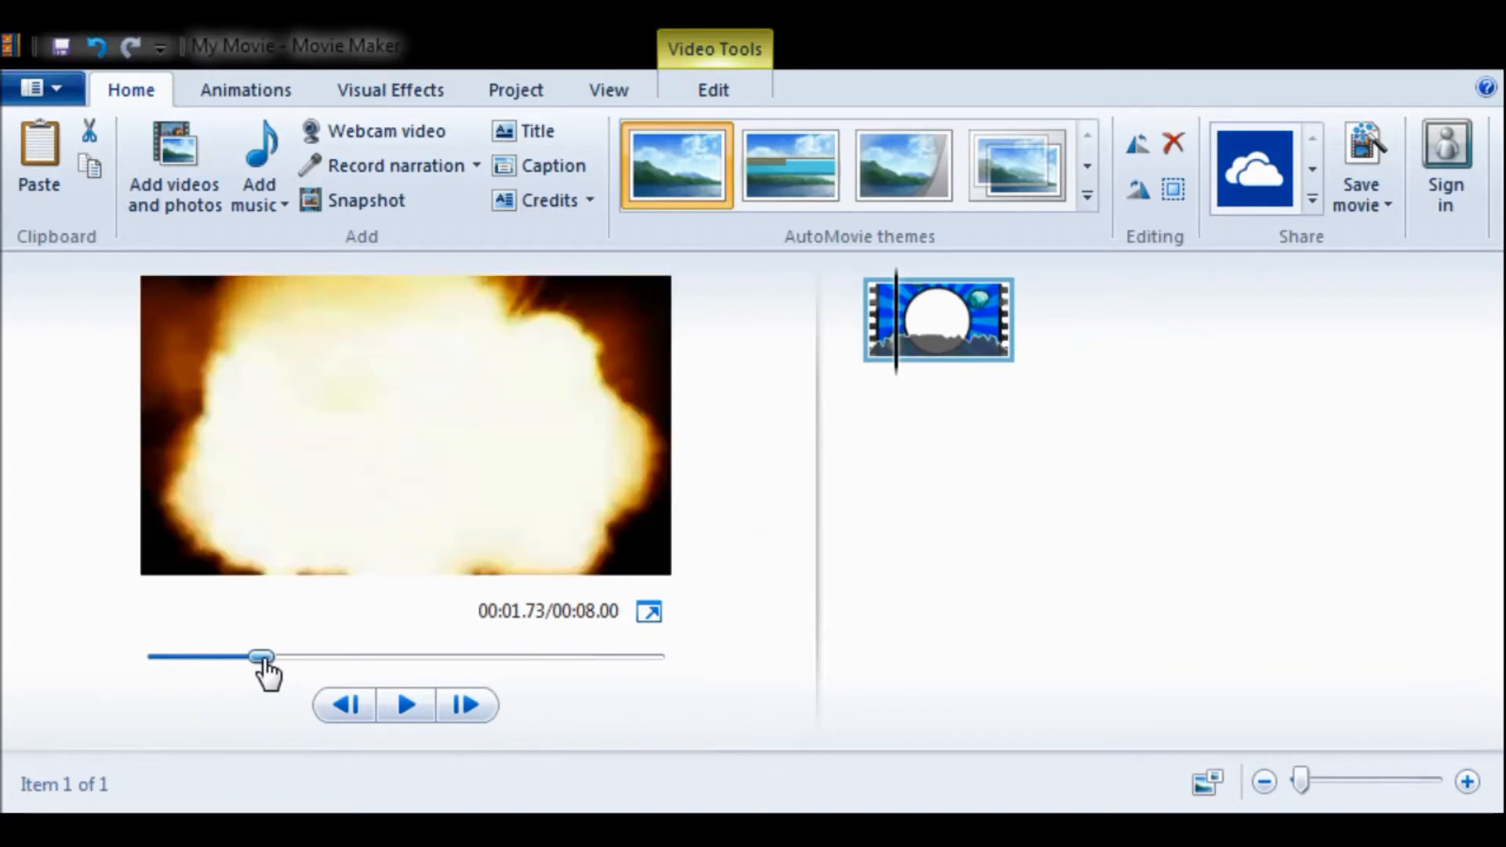
pyautogui.moveTo(260, 657); pyautogui.dragTo(274, 657)
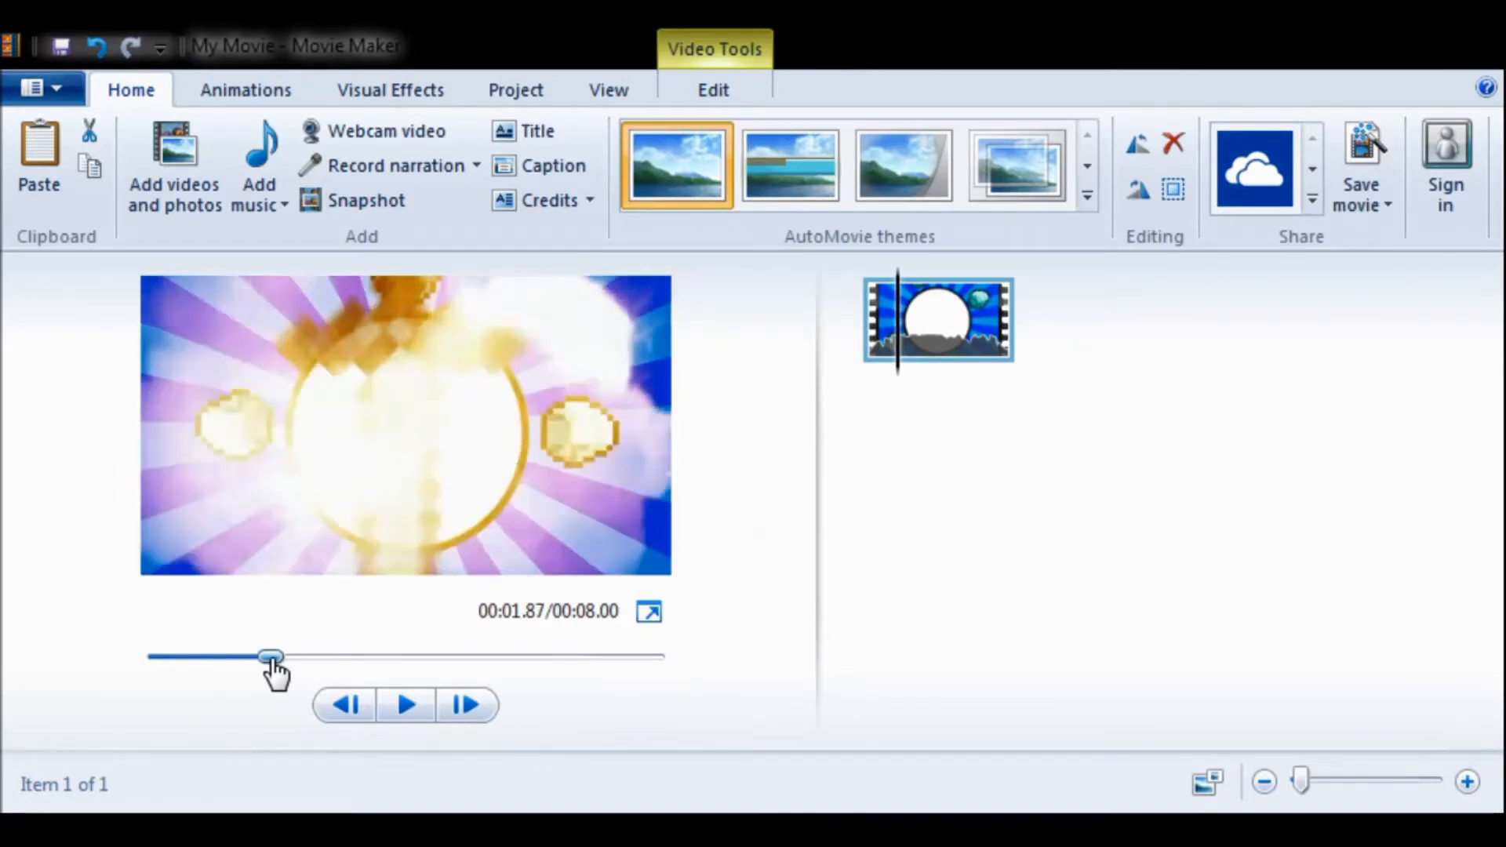
pyautogui.moveTo(389, 131)
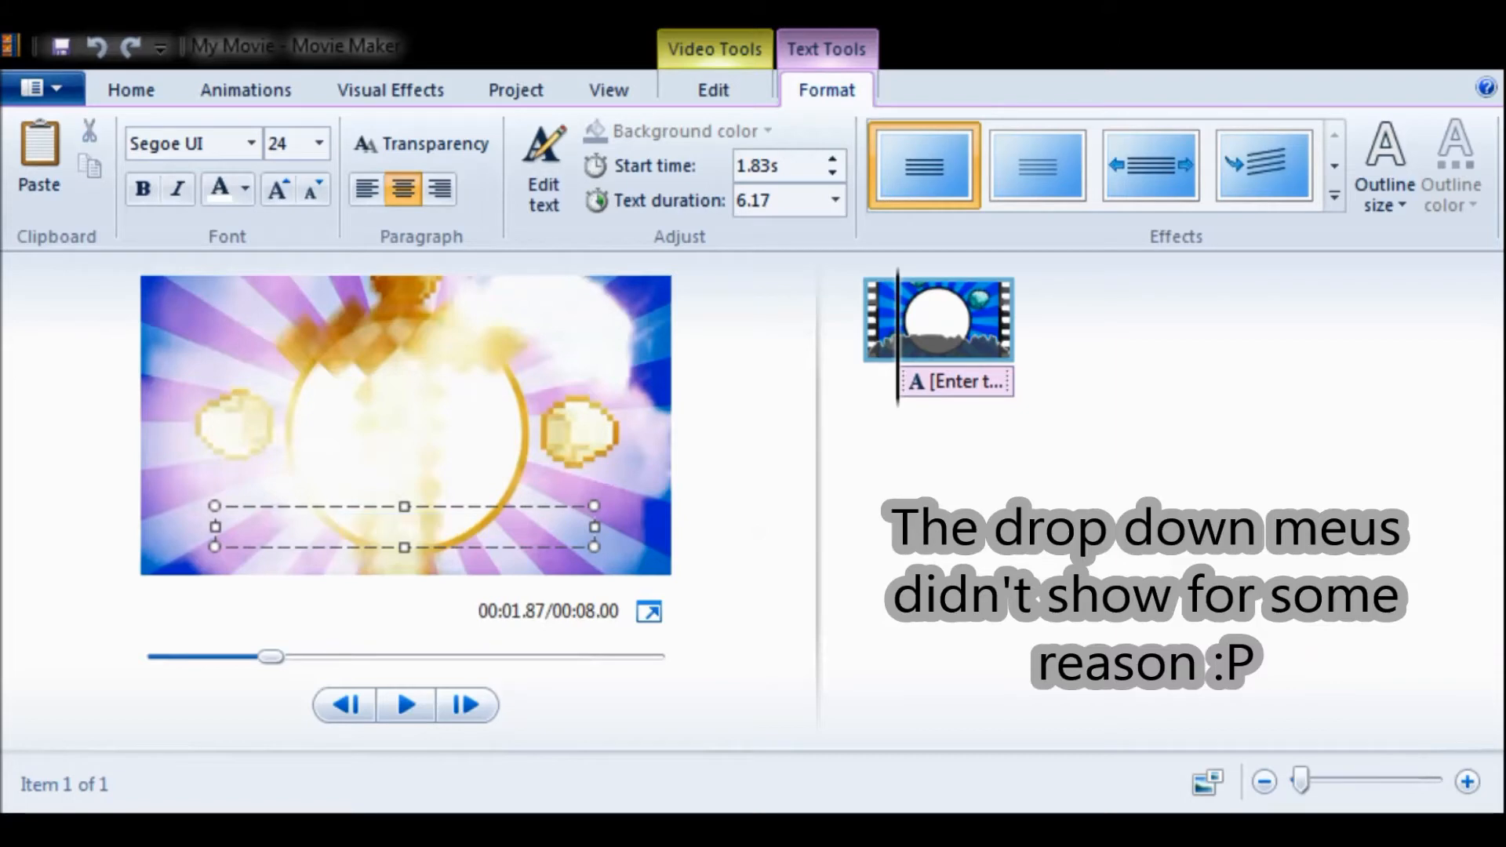
pyautogui.moveTo(509, 687)
pyautogui.write('Noisy Rednax Gaming')
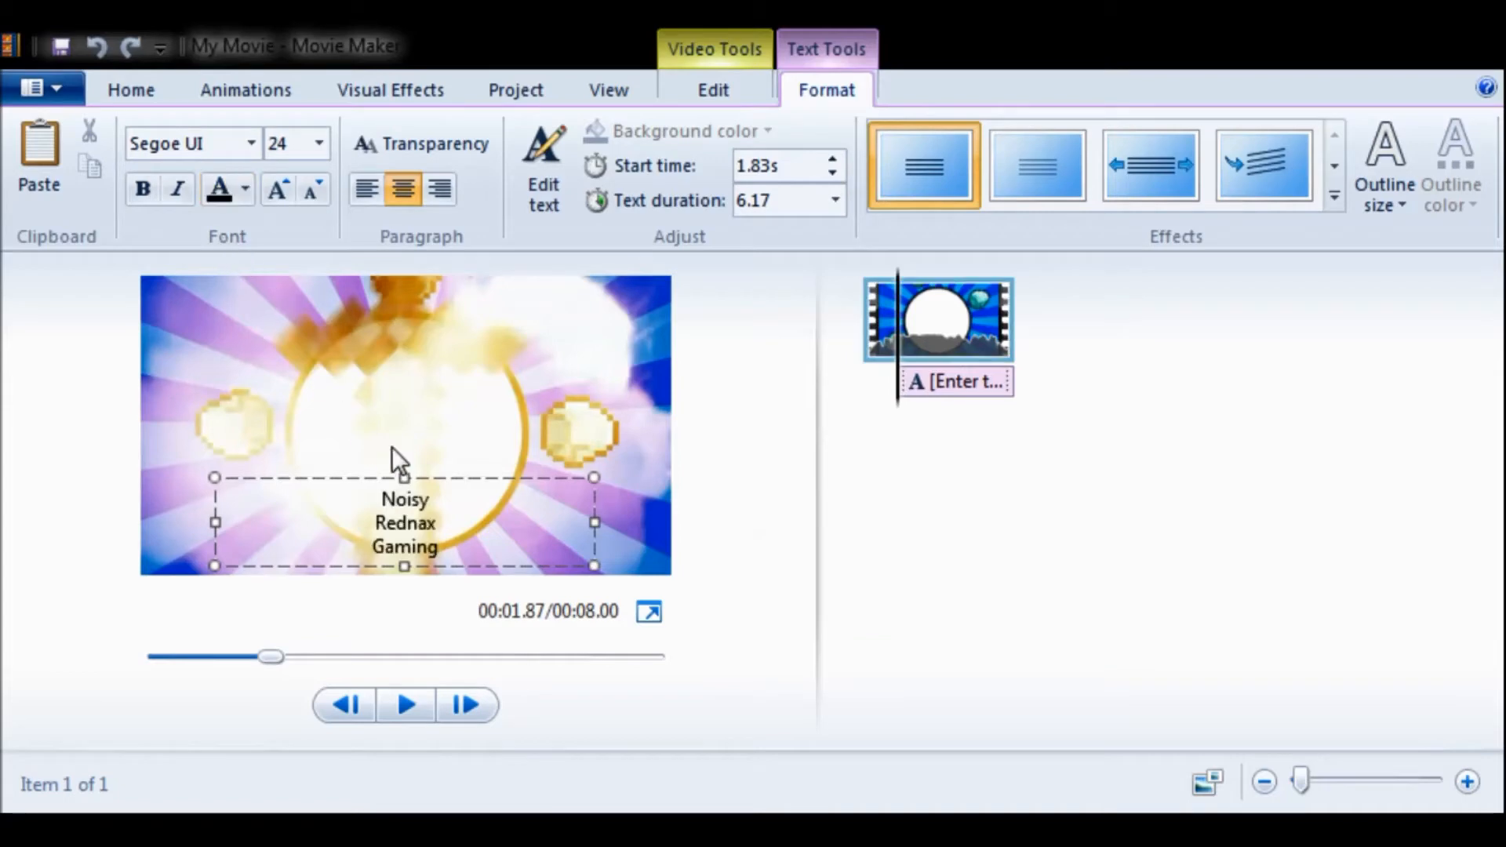
# Drag the 'Noisy Rednax Gaming' caption up and centre it over the circle
pyautogui.moveTo(405, 566); pyautogui.dragTo(405, 471)
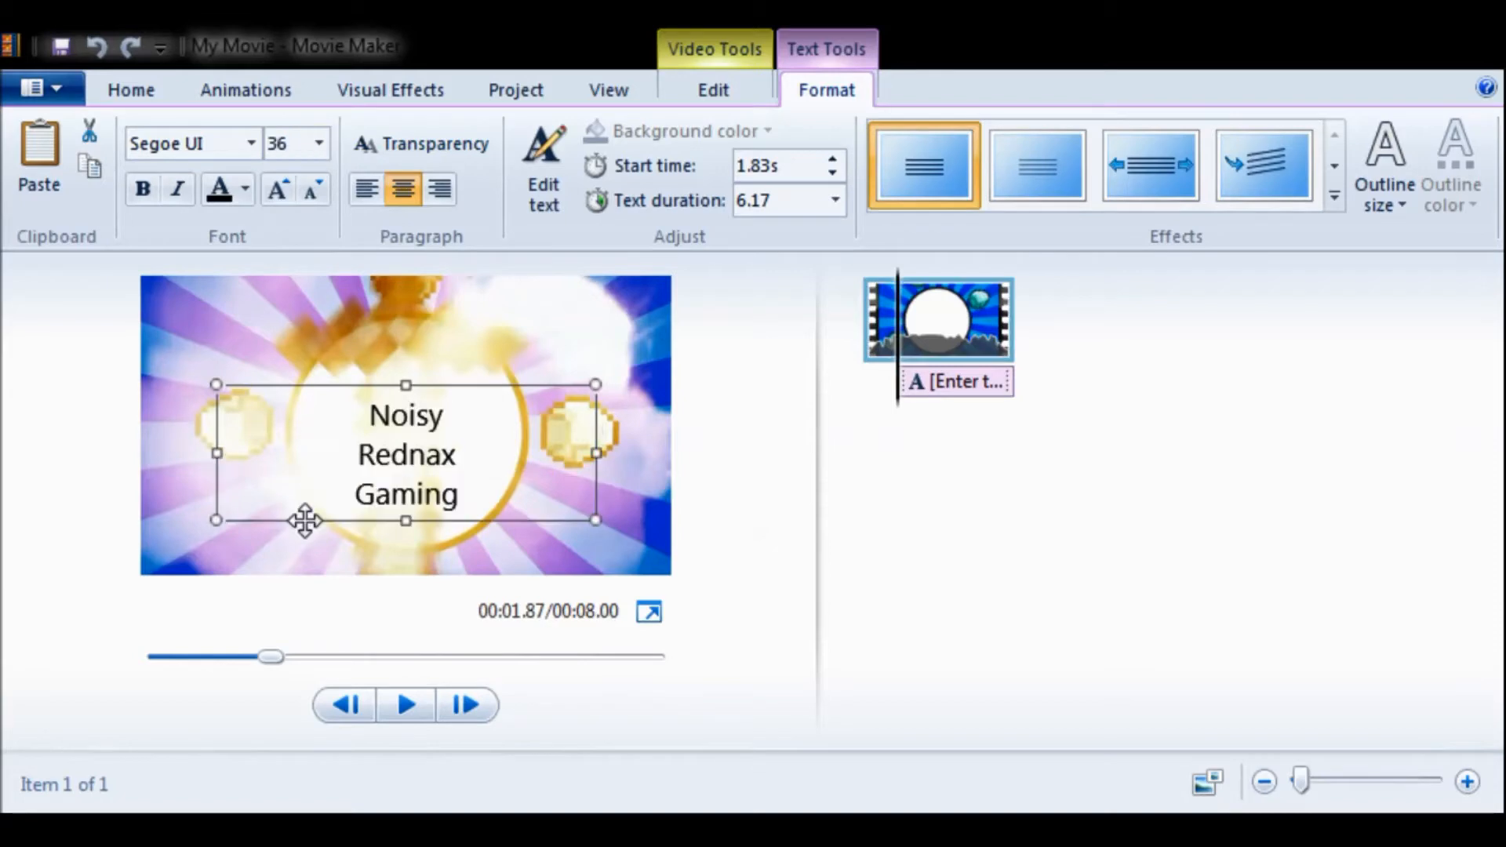
pyautogui.moveTo(305, 518); pyautogui.dragTo(445, 363)
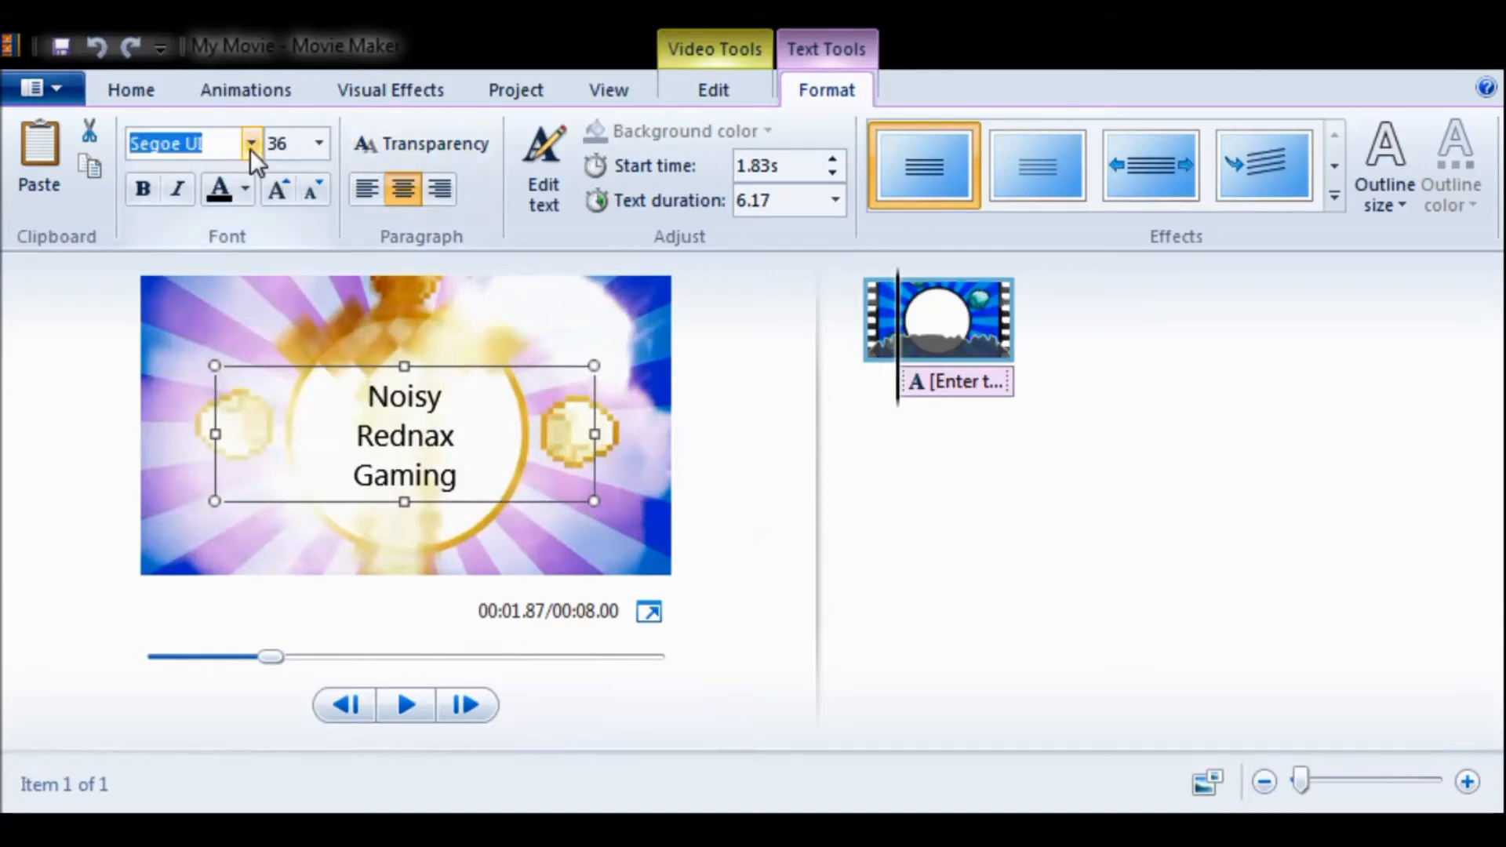
# Switch the caption font to MineCrafter 3 and pick a red outline colour
pyautogui.click(188, 142)
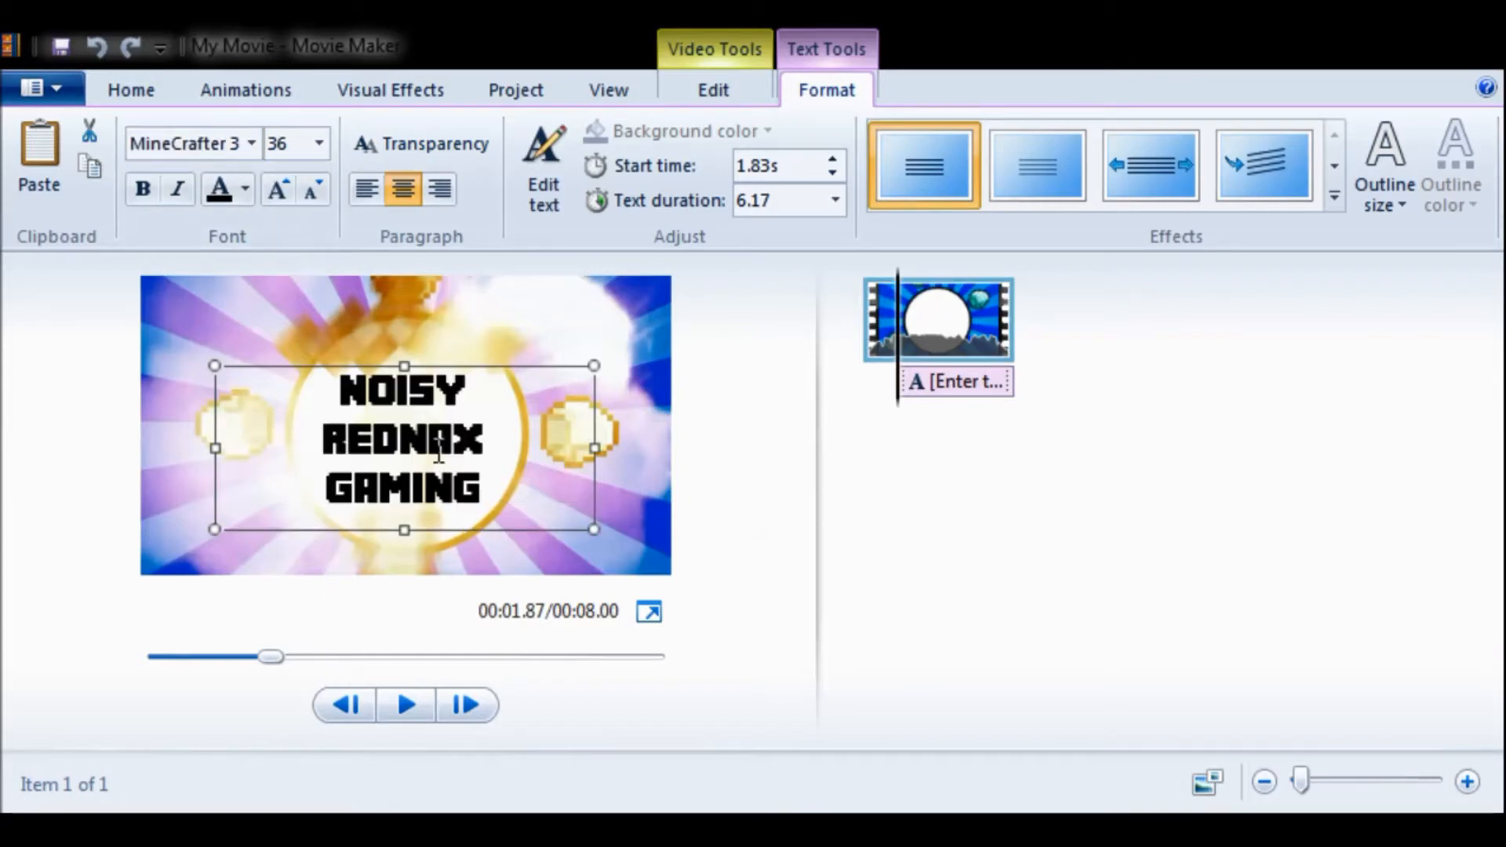
pyautogui.moveTo(403, 446); pyautogui.dragTo(403, 437)
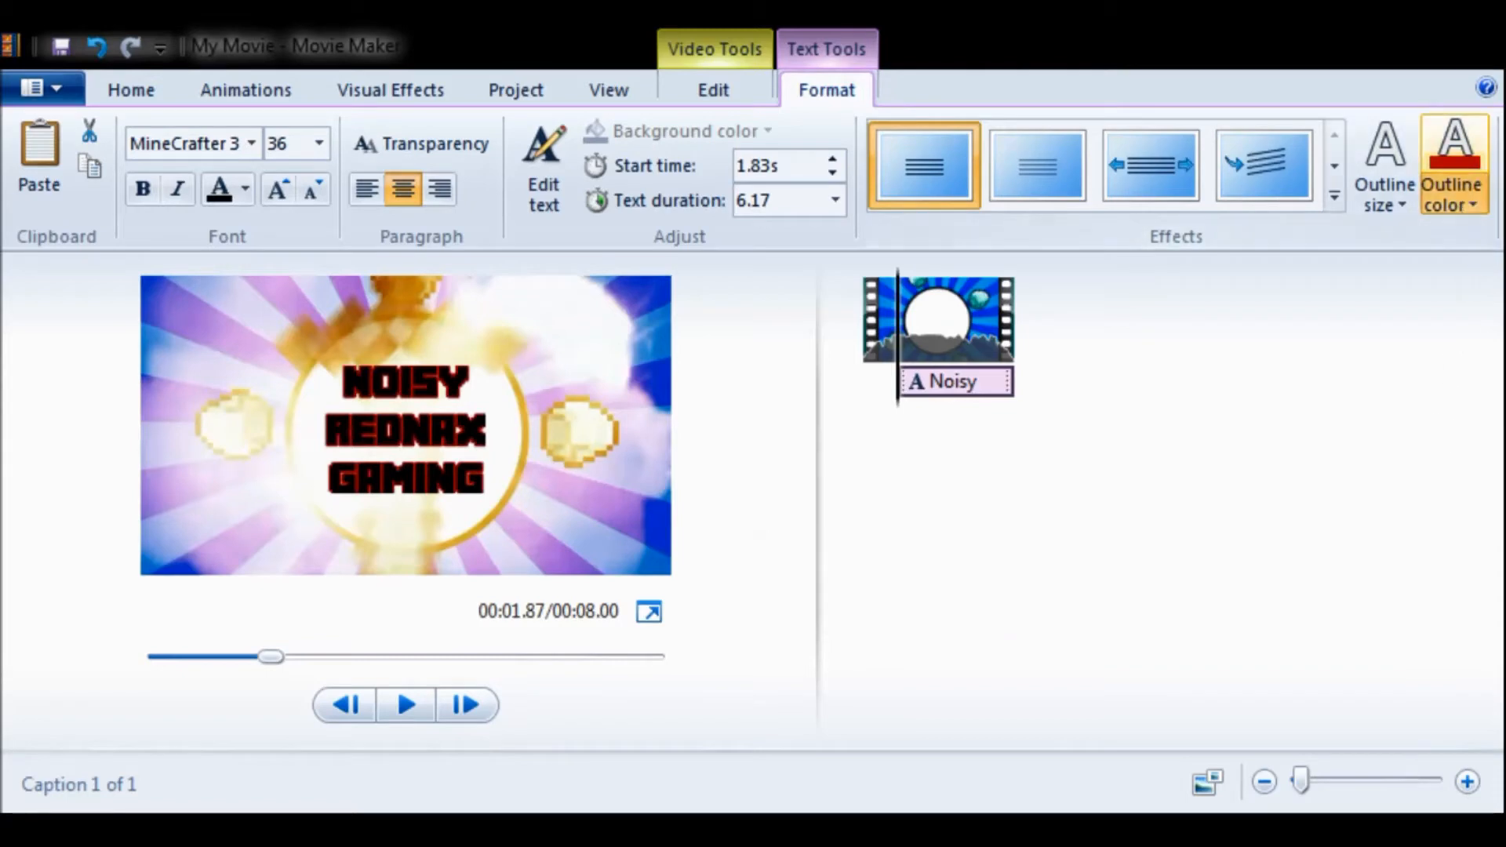
pyautogui.click(1452, 165)
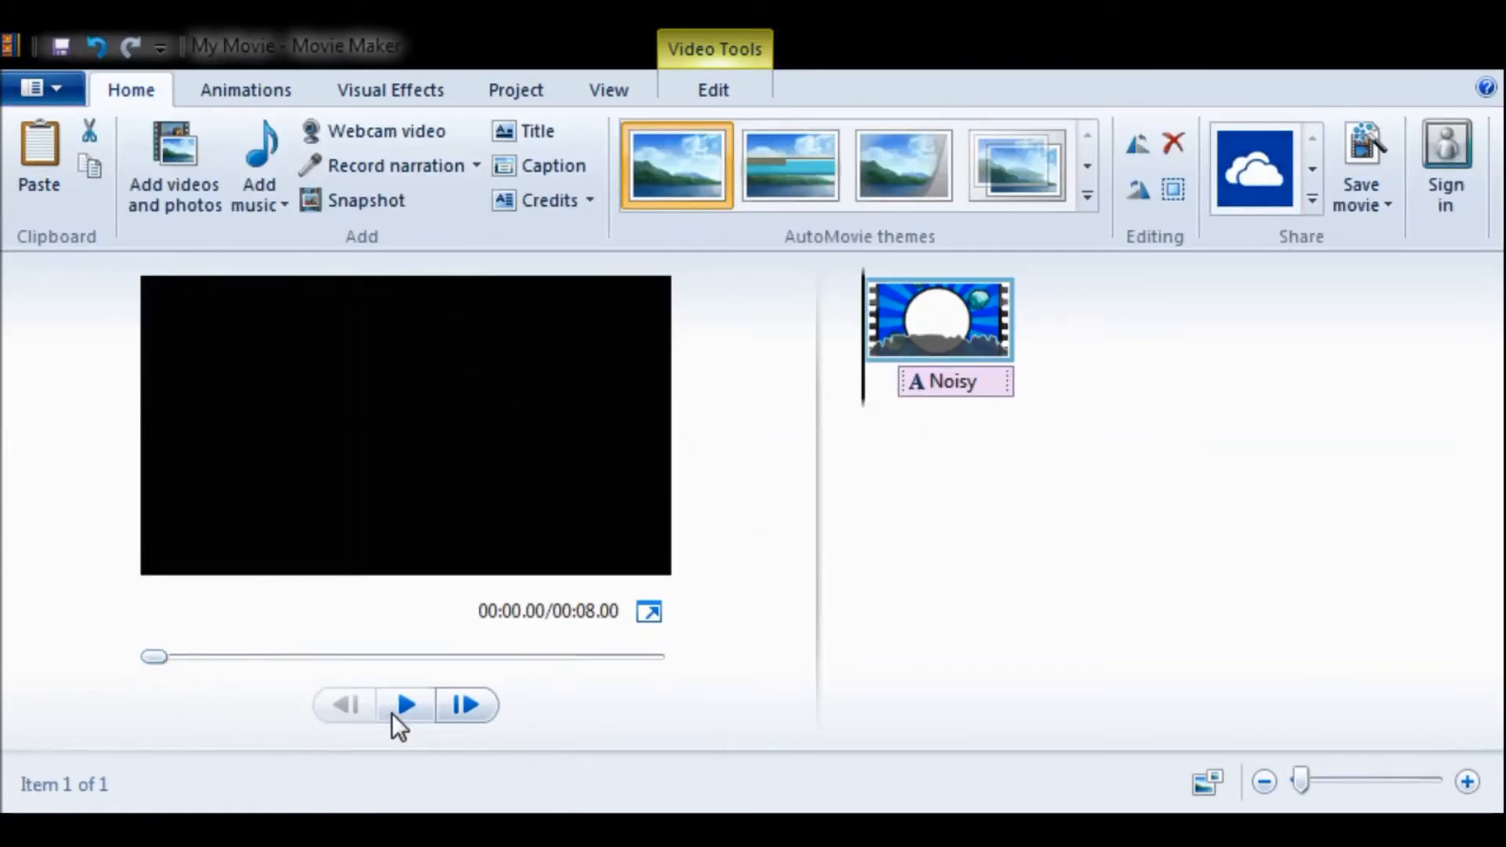
# Replay the captioned intro several times to watch the effect, ending at 8 seconds
pyautogui.click(404, 705)
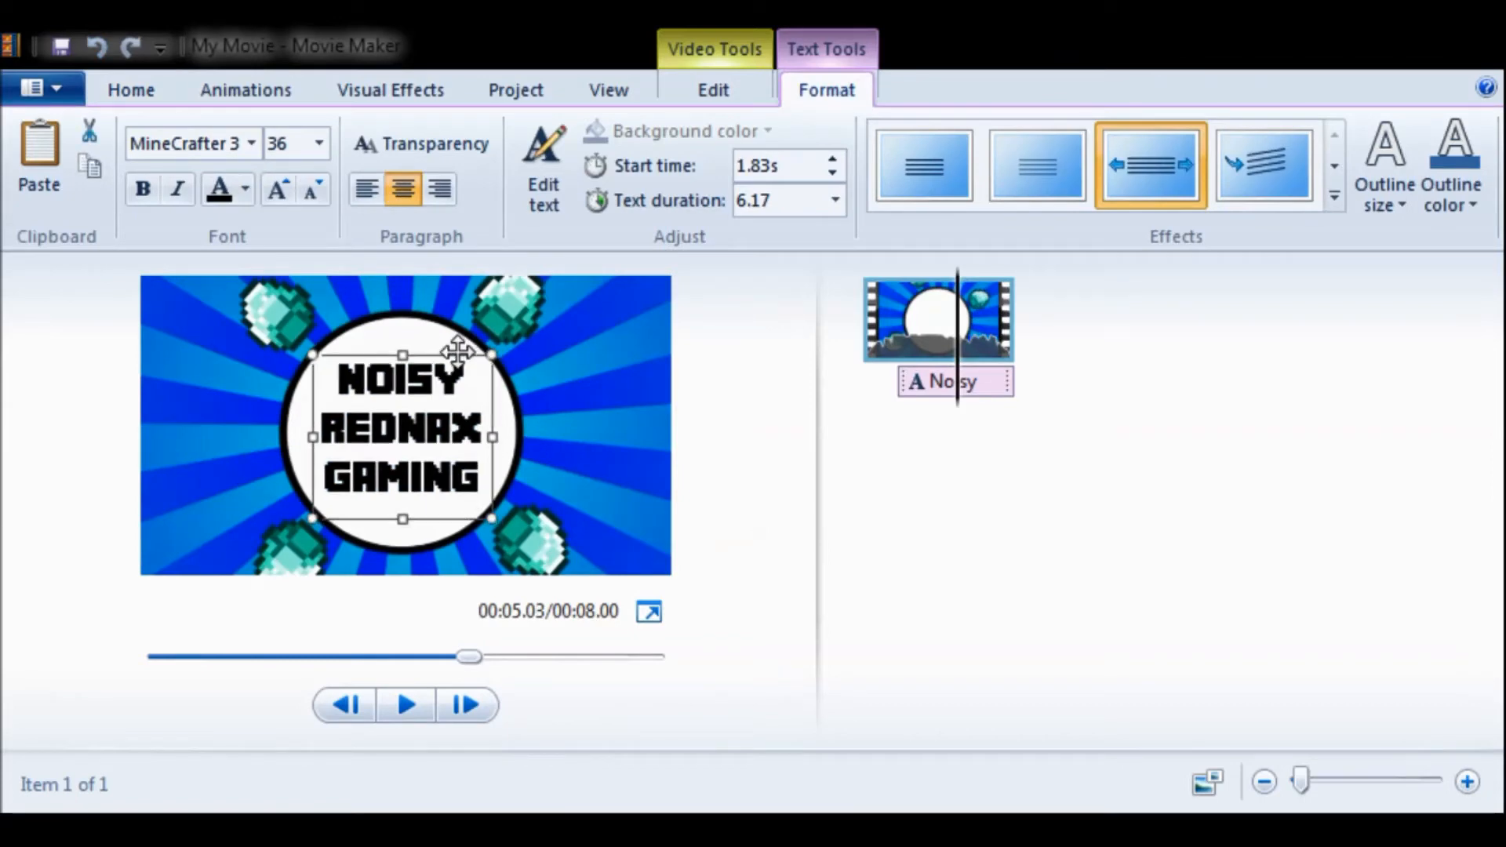
pyautogui.click(405, 704)
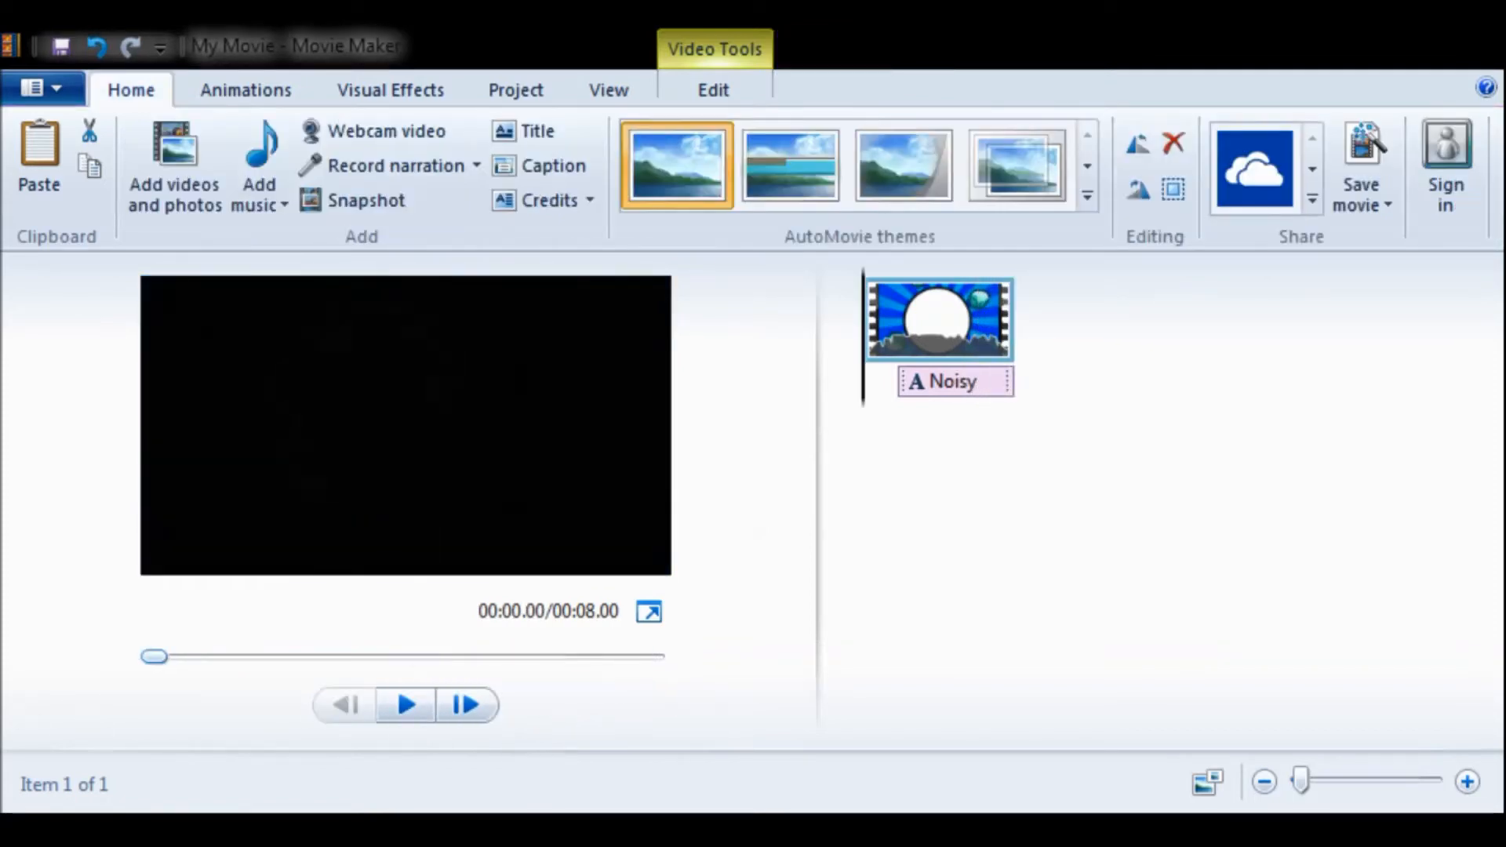
pyautogui.click(404, 704)
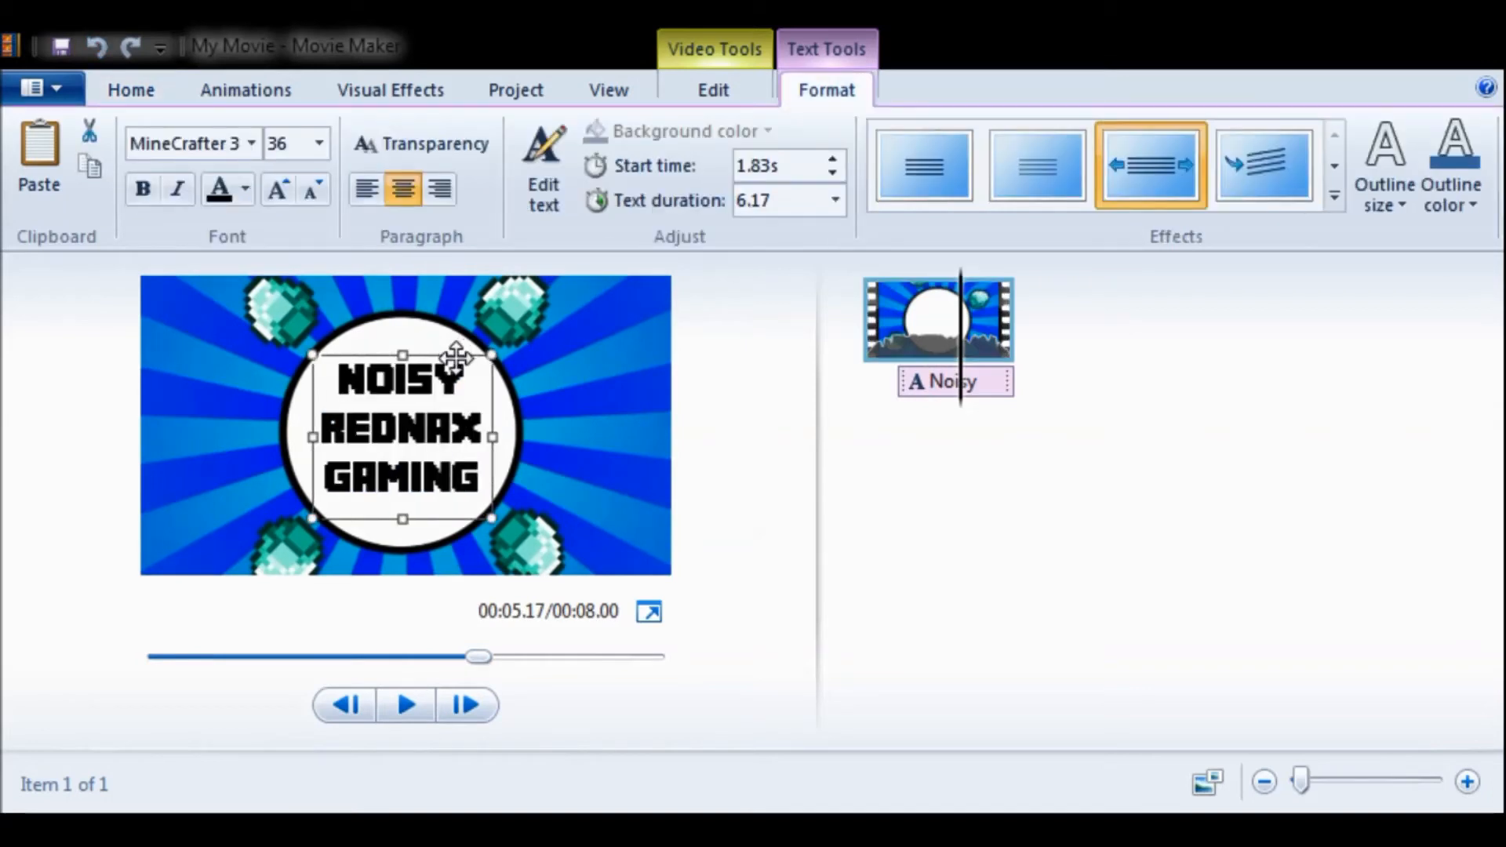
pyautogui.click(405, 704)
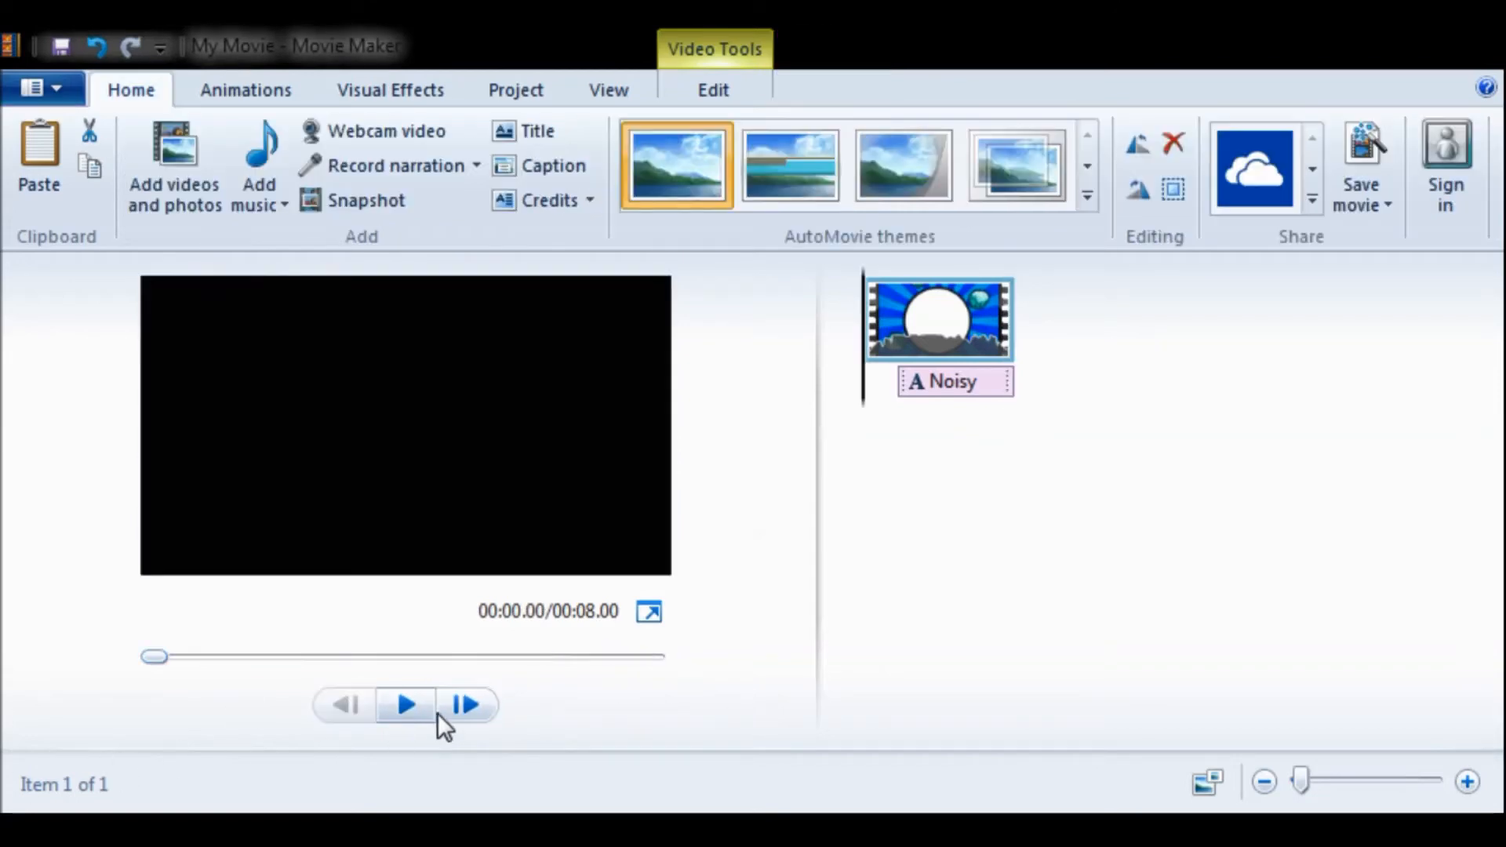
pyautogui.click(405, 704)
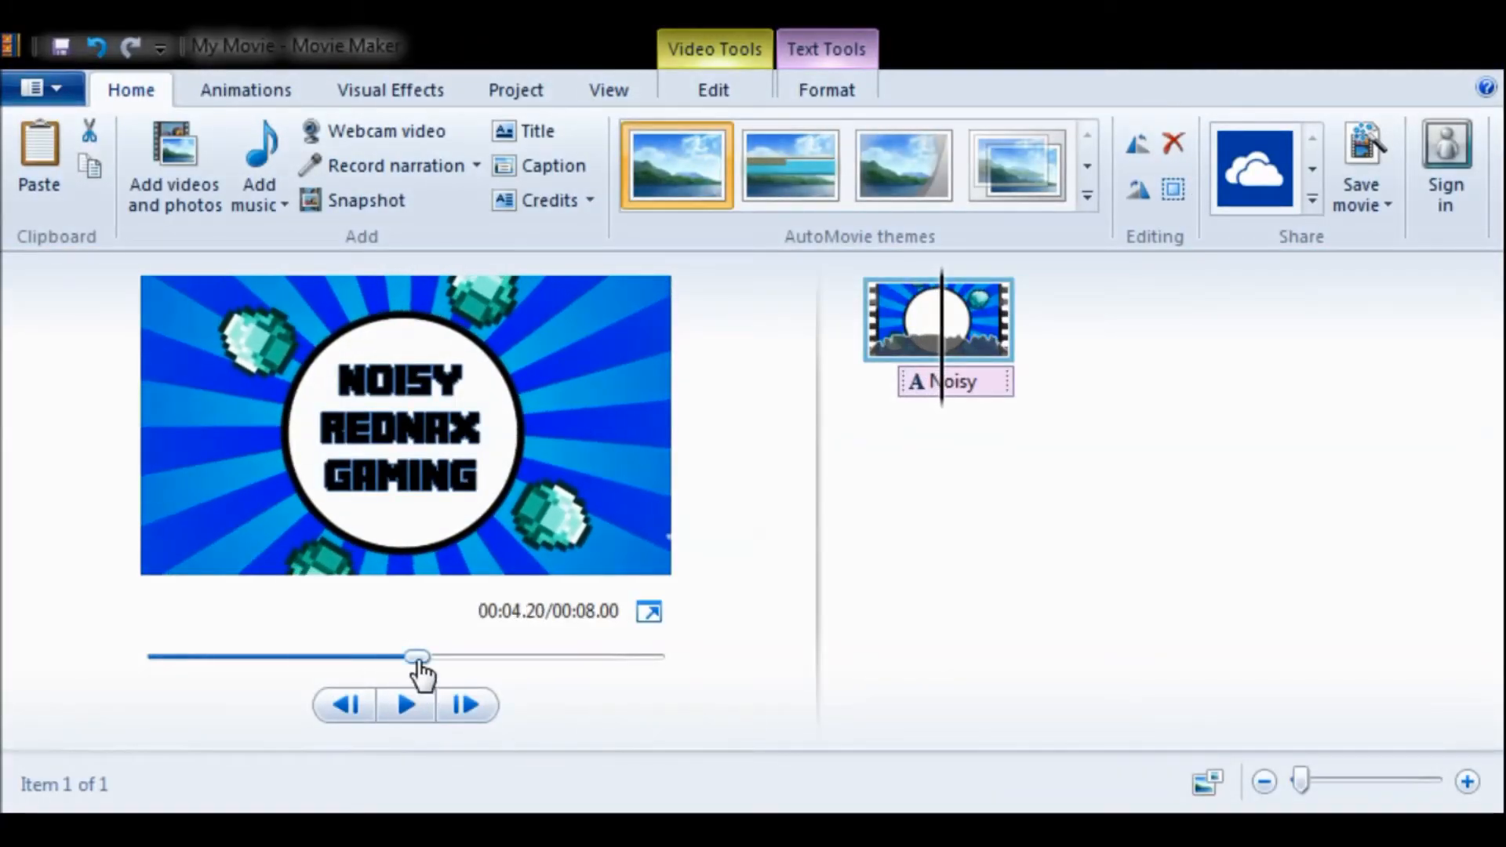
pyautogui.click(404, 704)
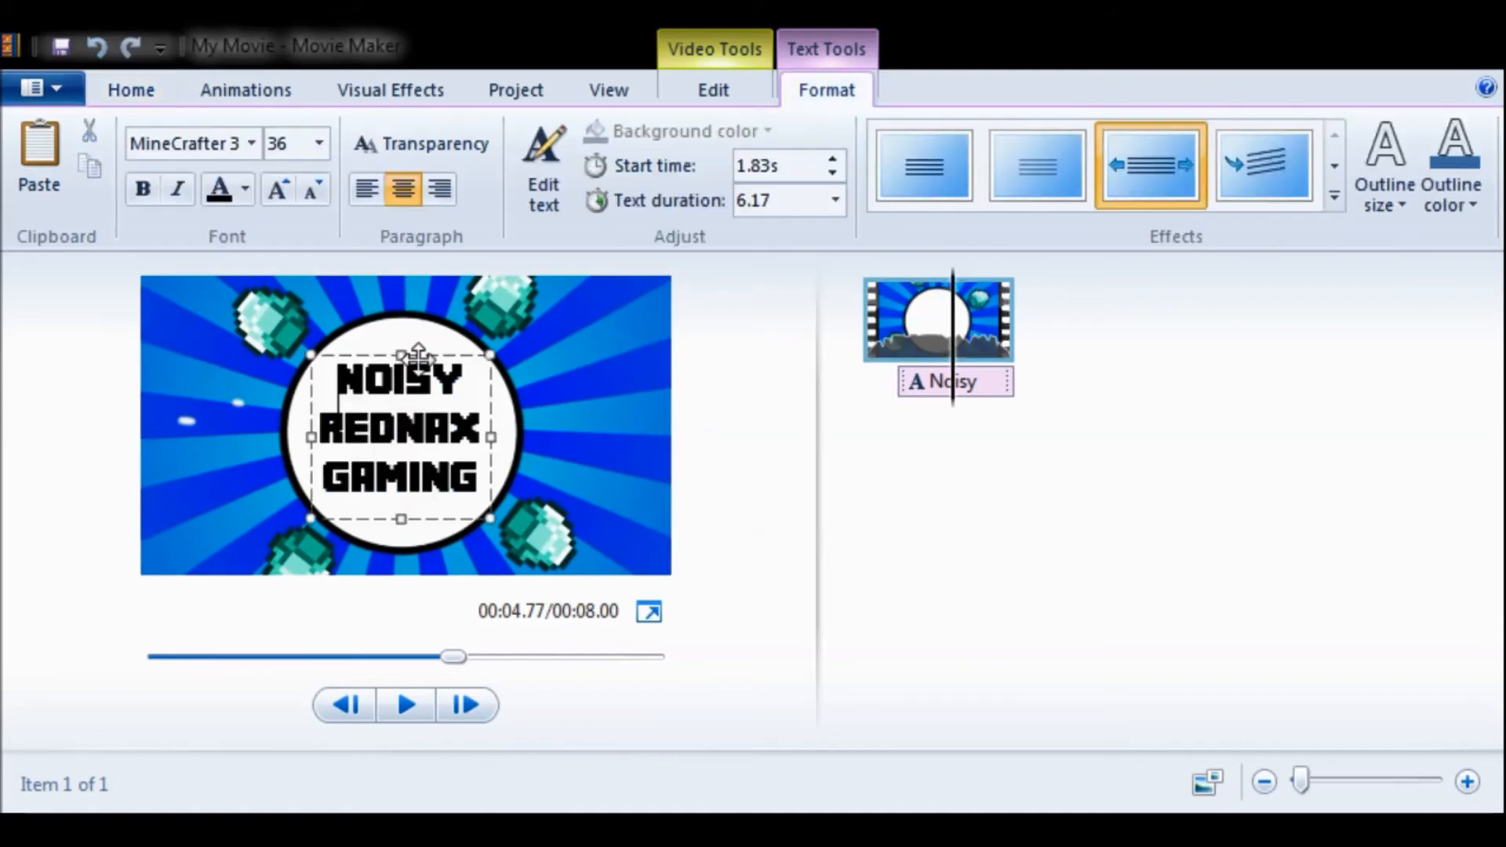
pyautogui.click(405, 704)
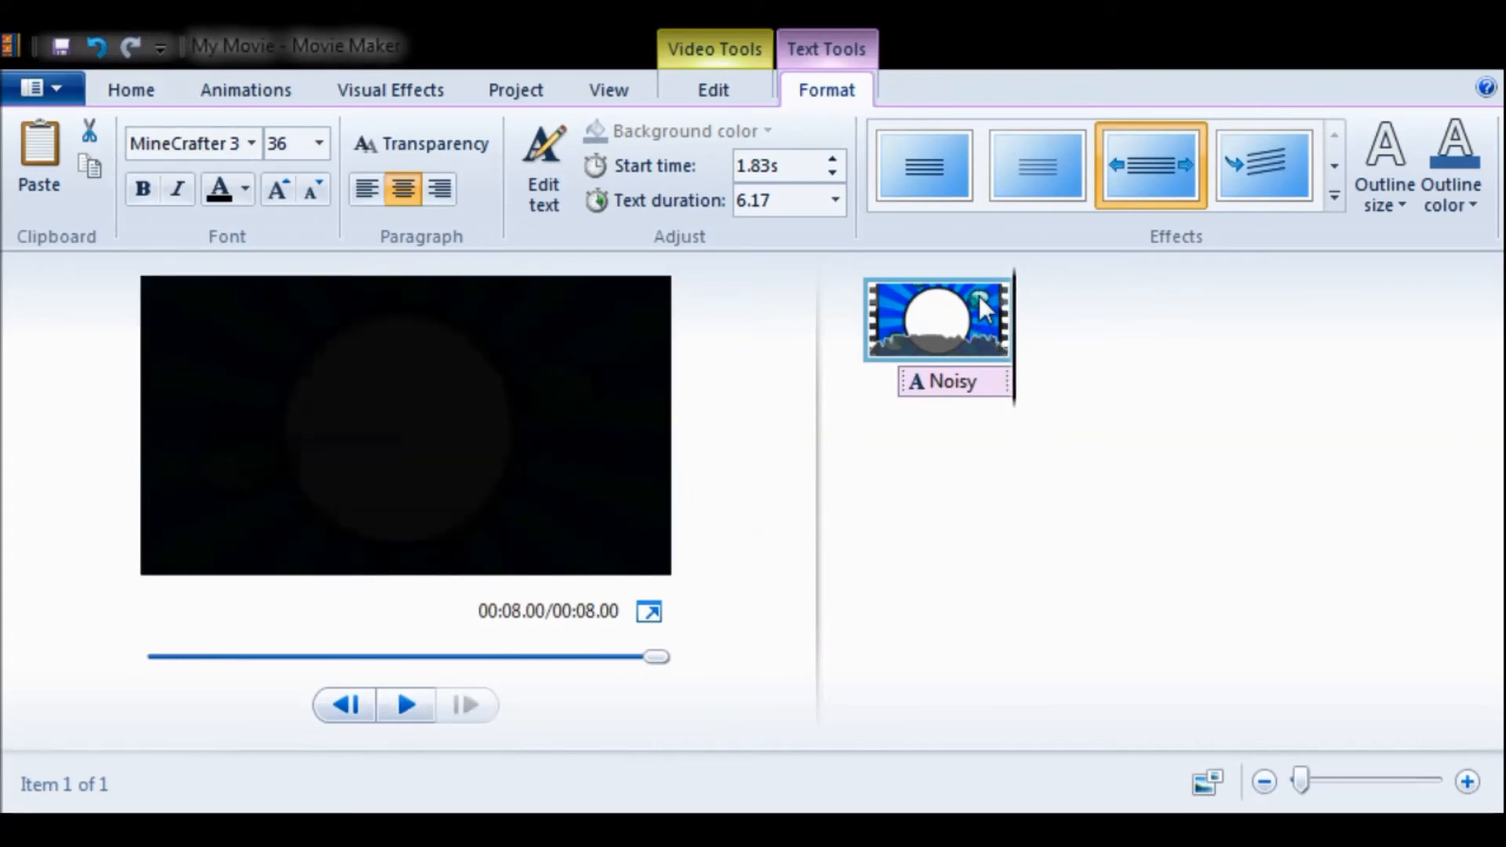
pyautogui.moveTo(989, 396)
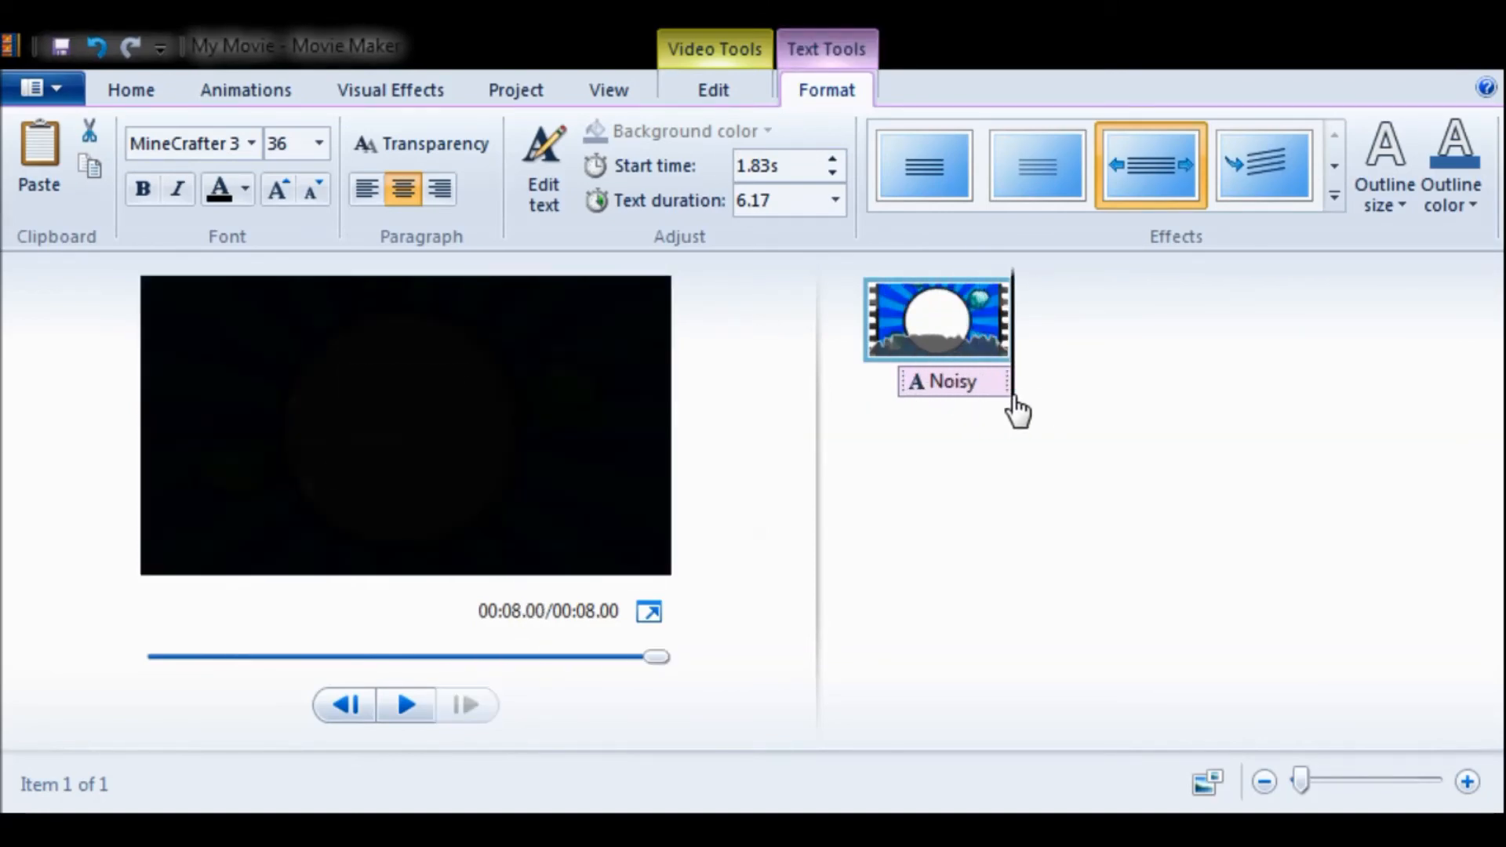
pyautogui.click(131, 89)
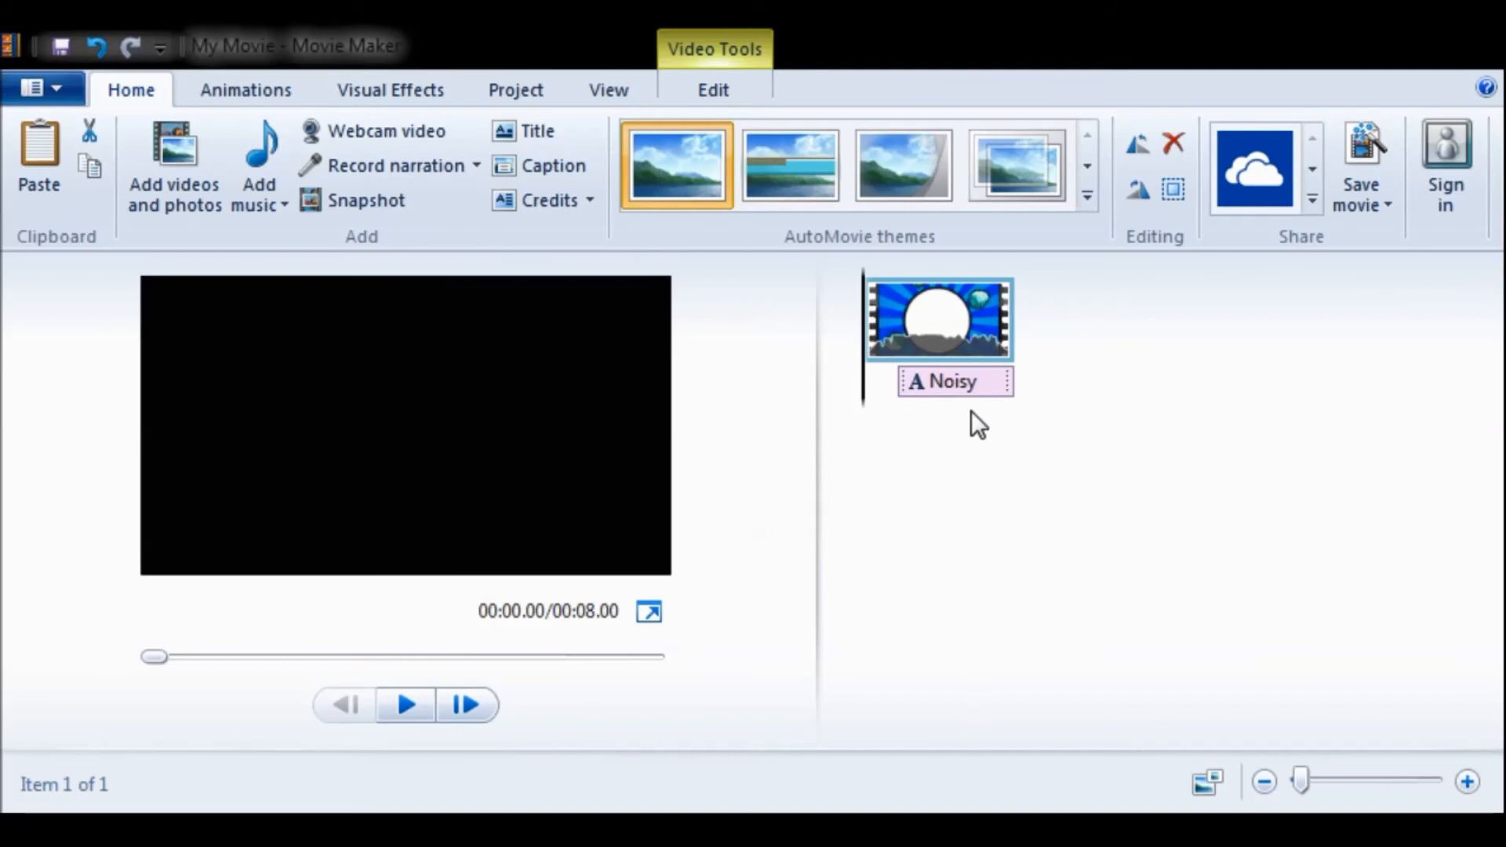
pyautogui.moveTo(939, 341)
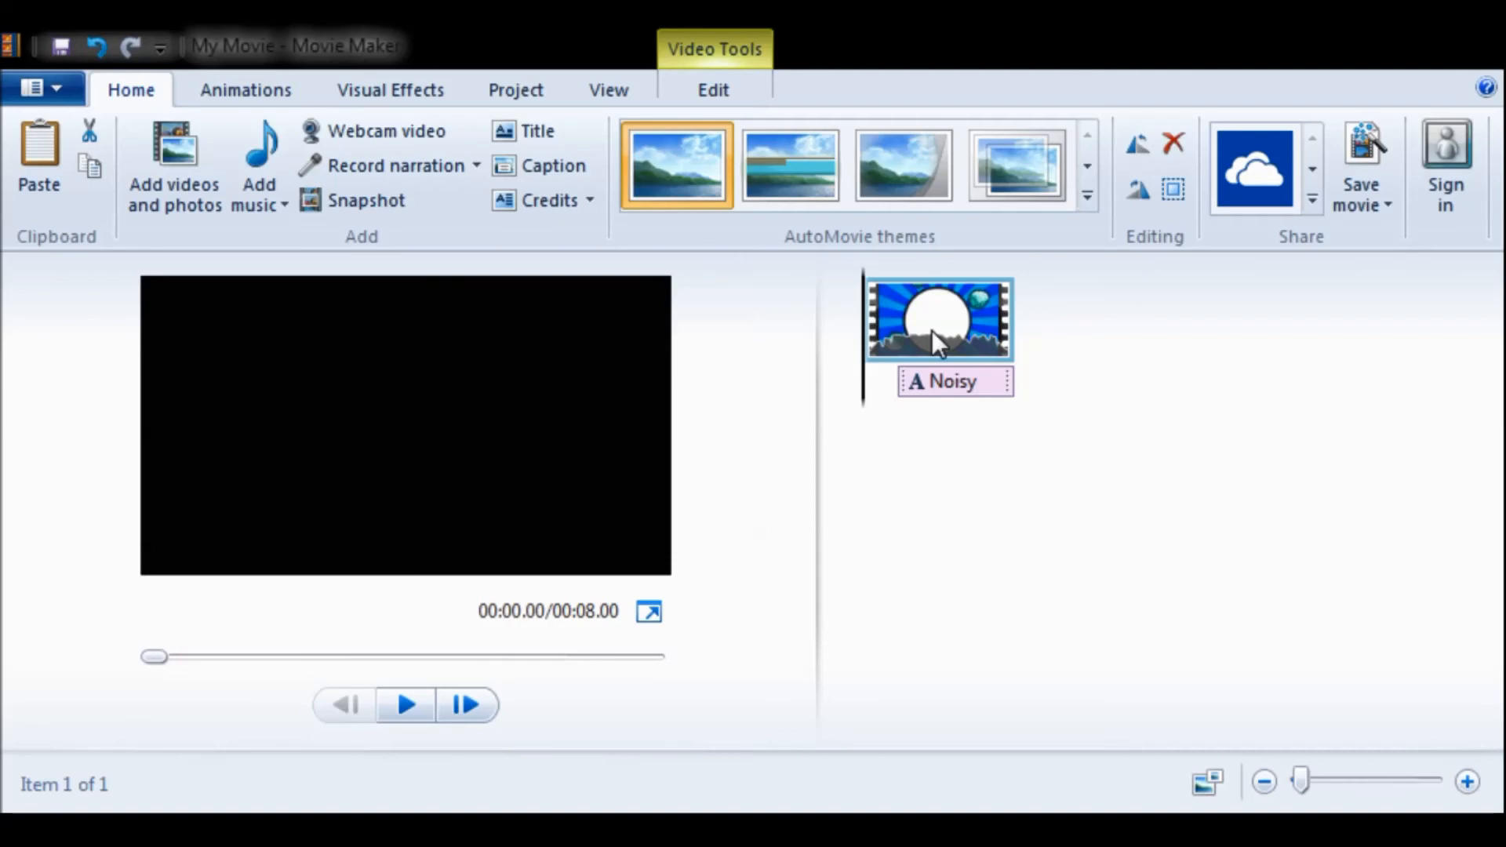
pyautogui.moveTo(937, 350)
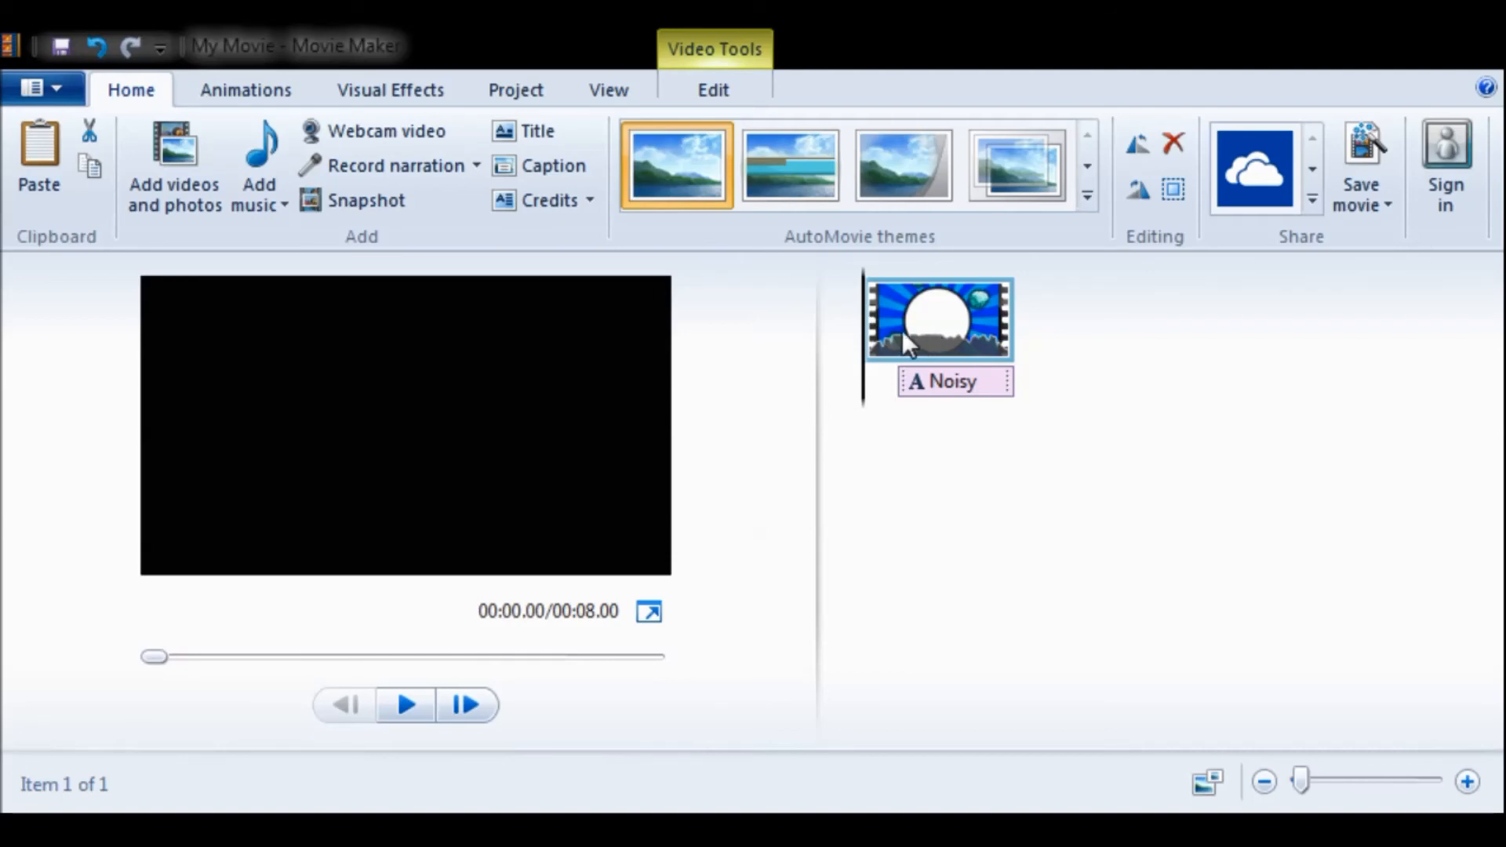
pyautogui.moveTo(400, 717)
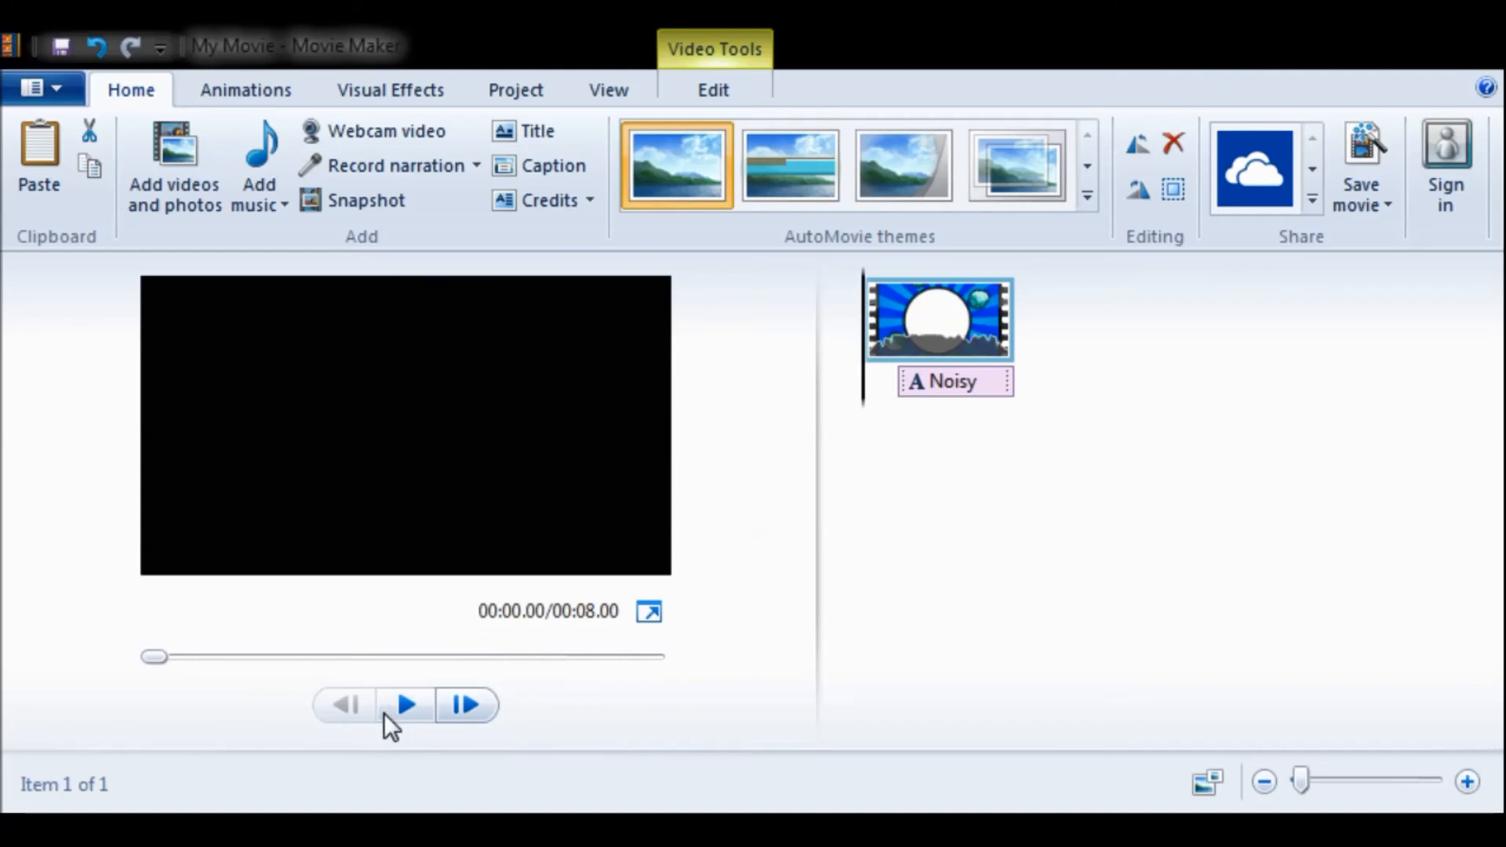
pyautogui.click(405, 704)
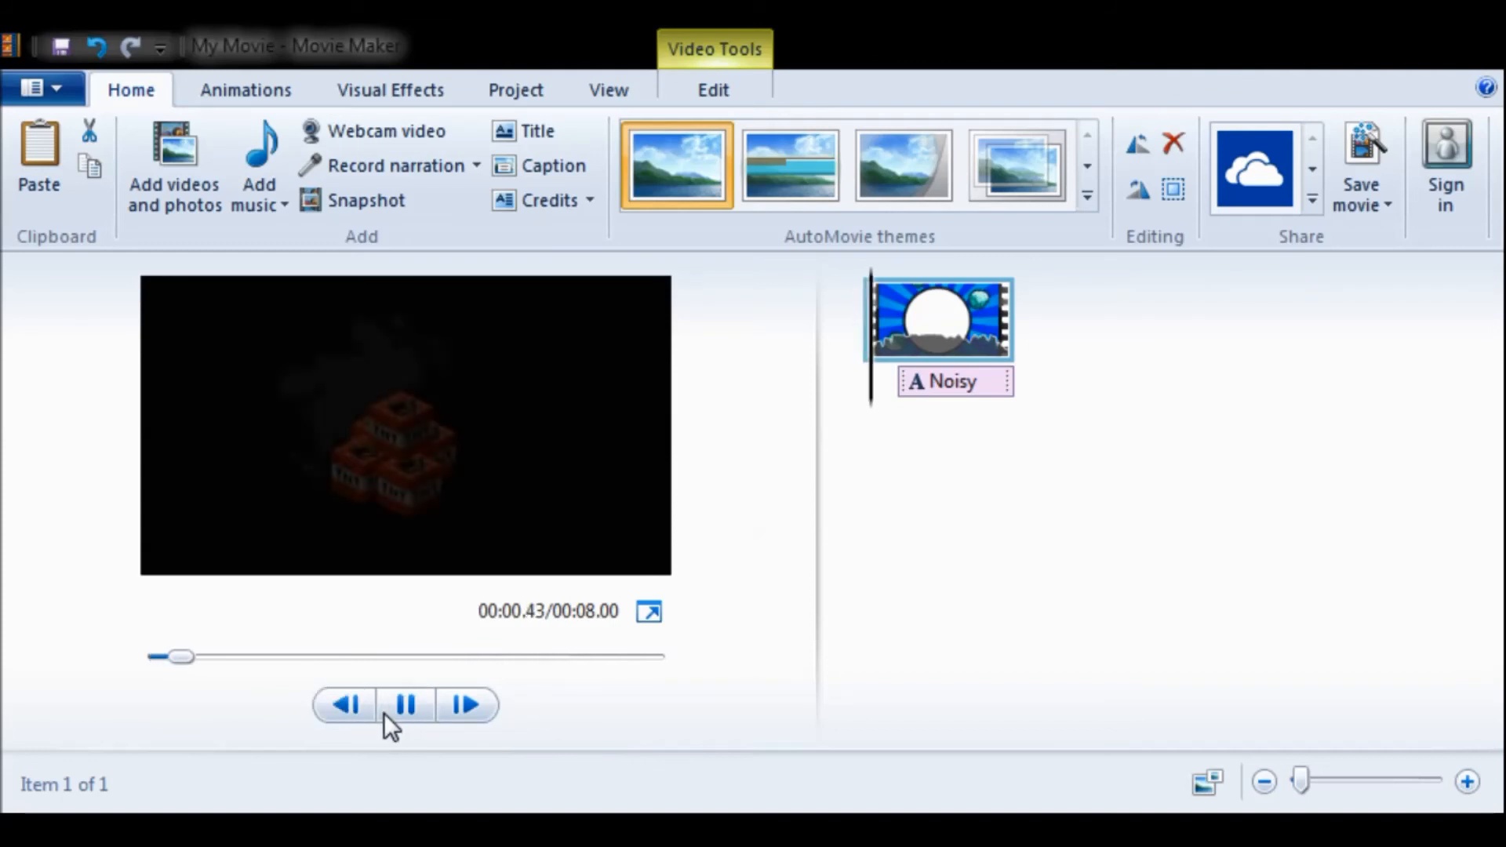